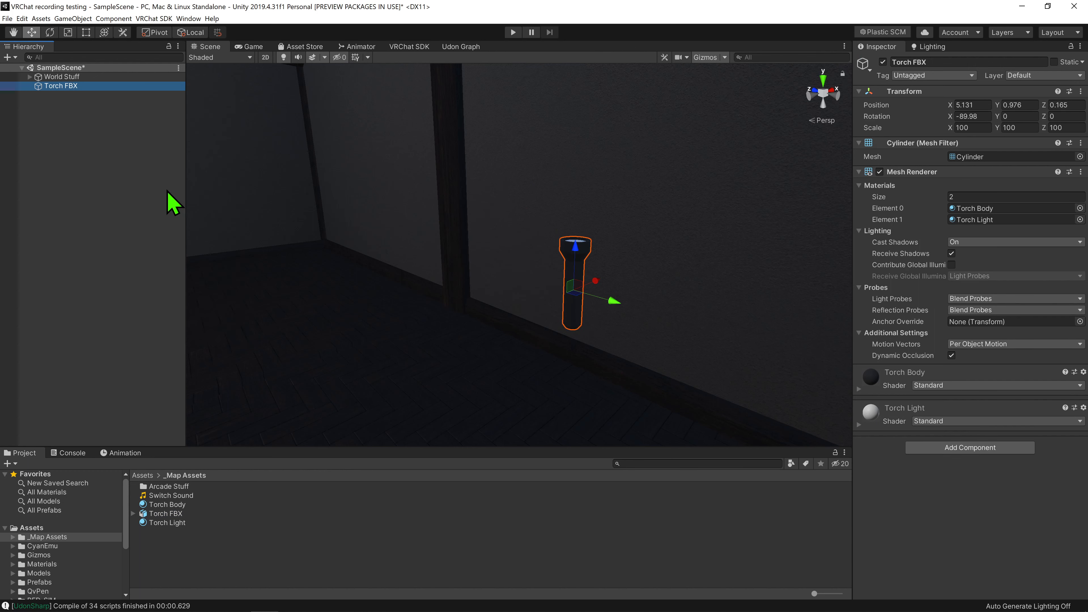
mouse_move(924, 145)
text(0)
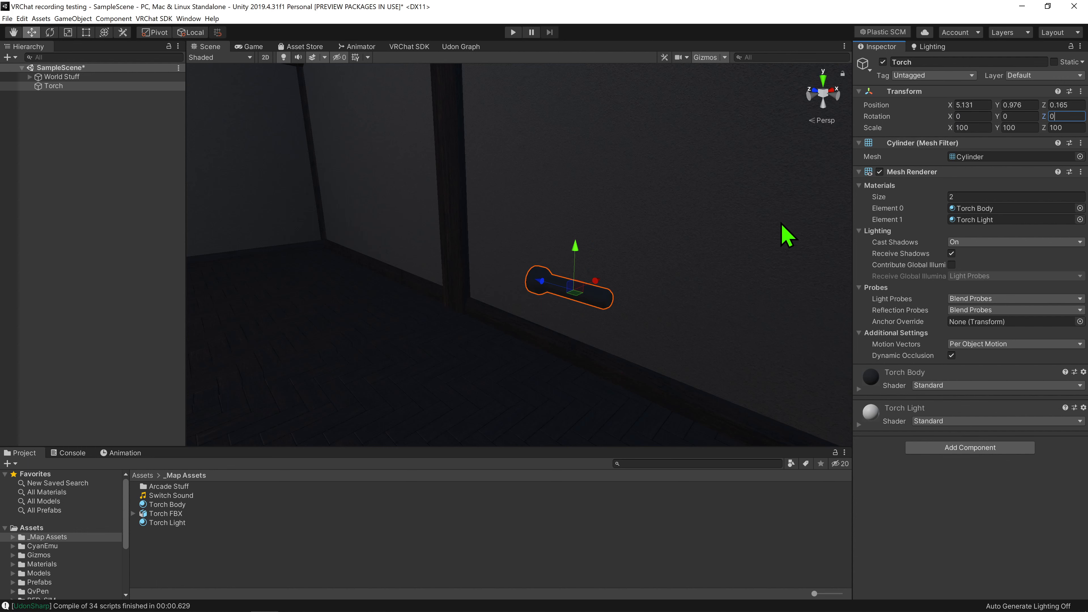
mouse_move(764, 238)
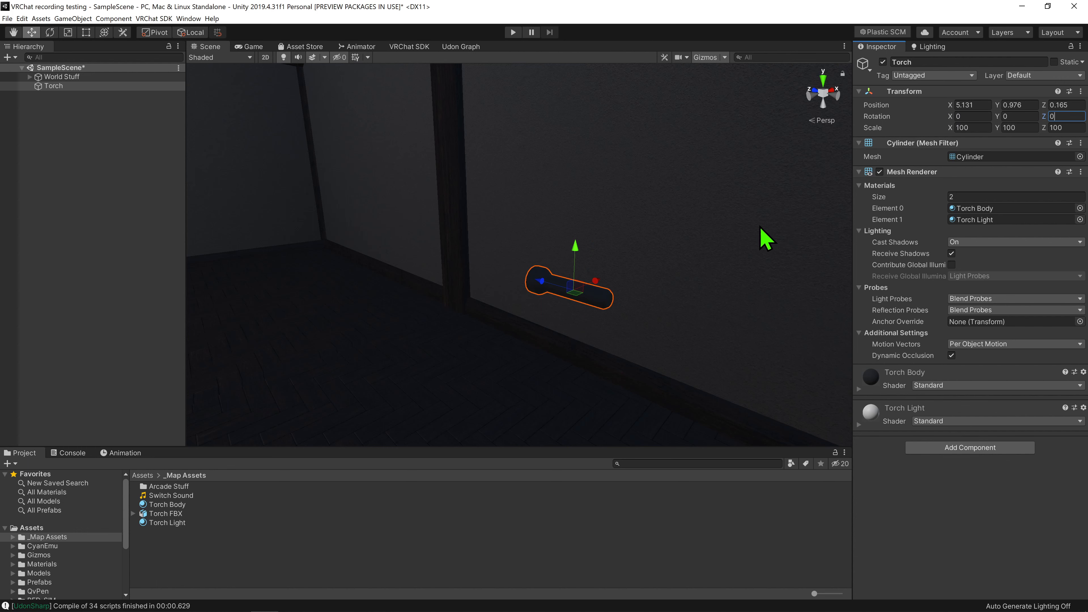
Add a Spot Light child to the torch with Range 15 and Spot Angle about 33.7.
right_click(53, 86)
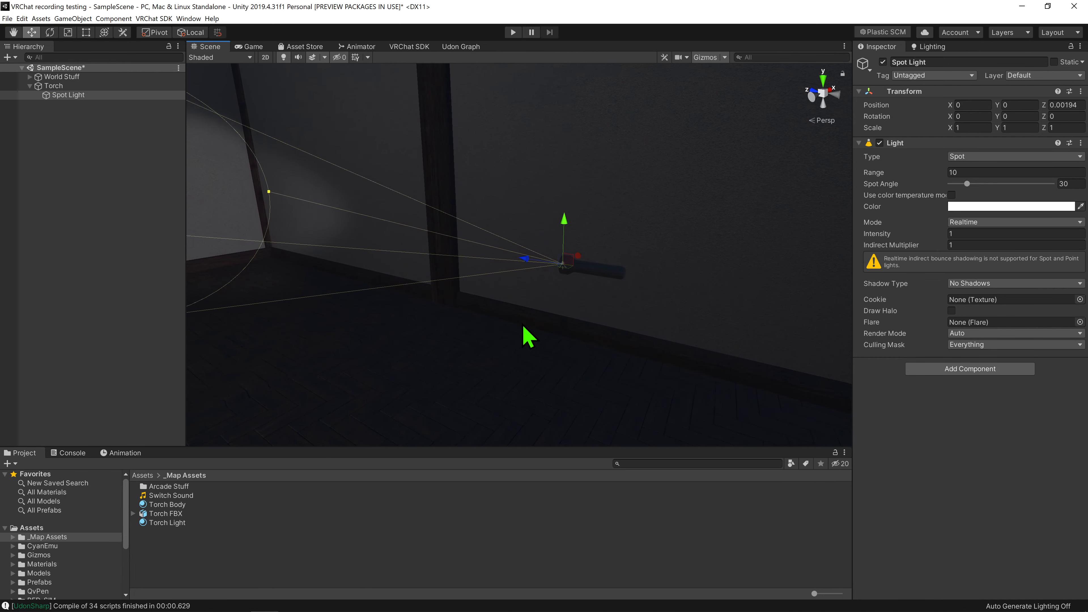
mouse_move(86, 104)
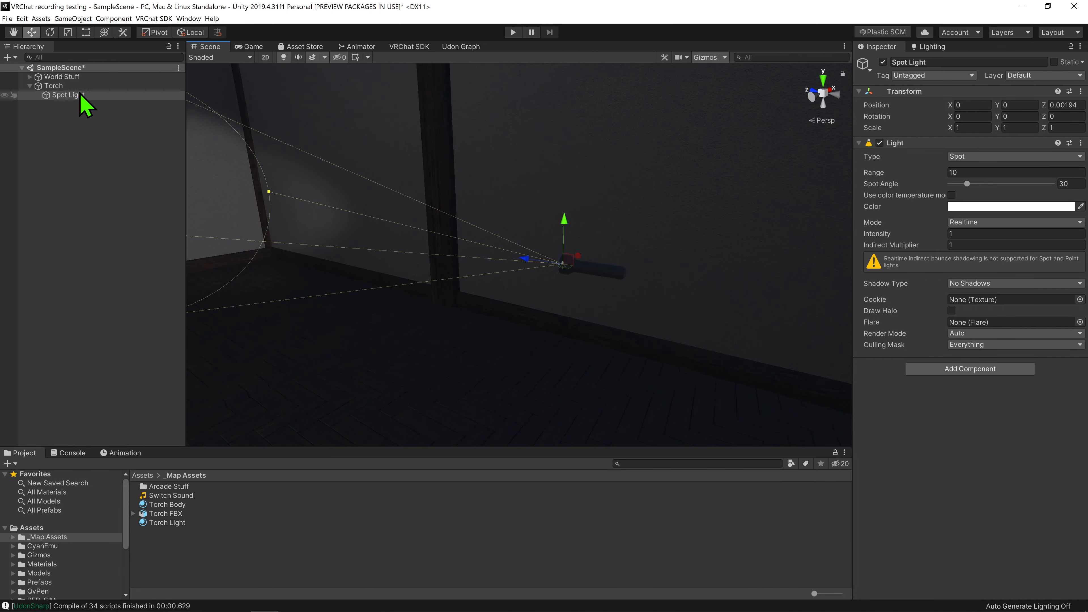
click(68, 95)
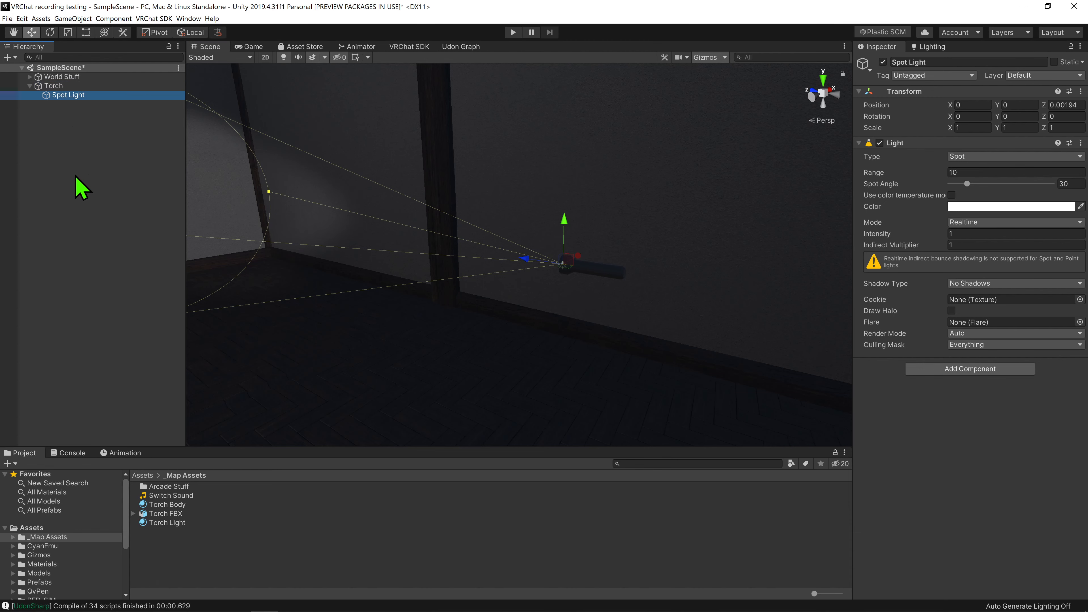
mouse_move(986, 219)
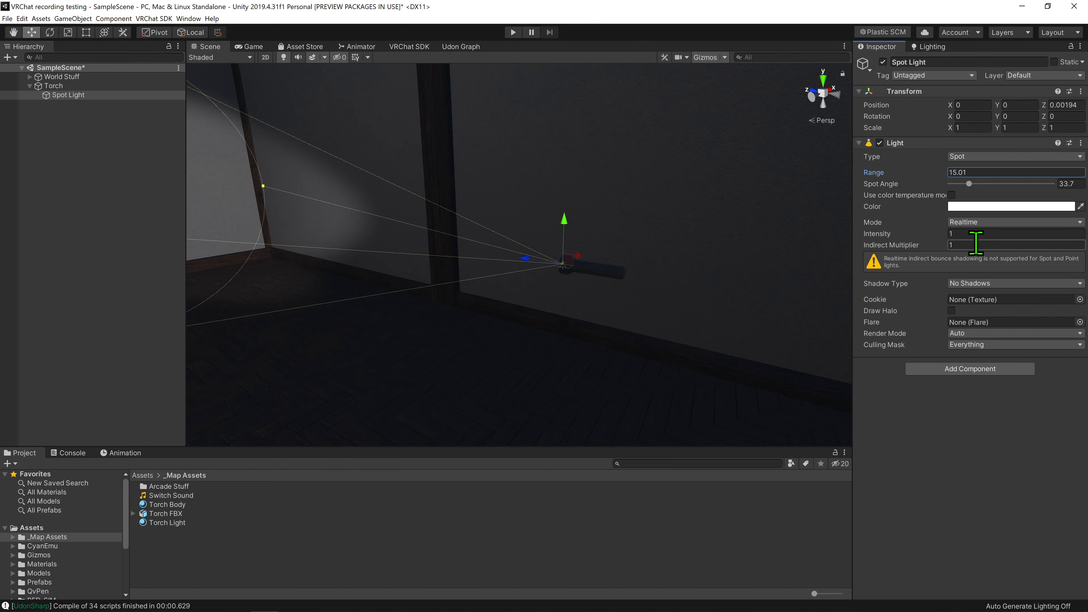
click(53, 86)
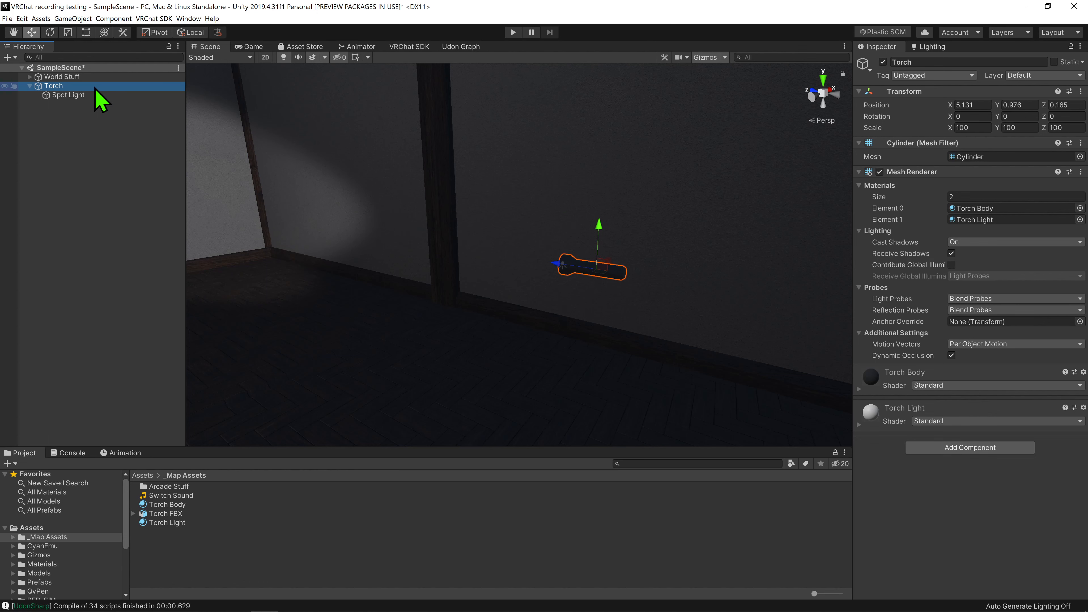
mouse_move(866, 278)
text(box)
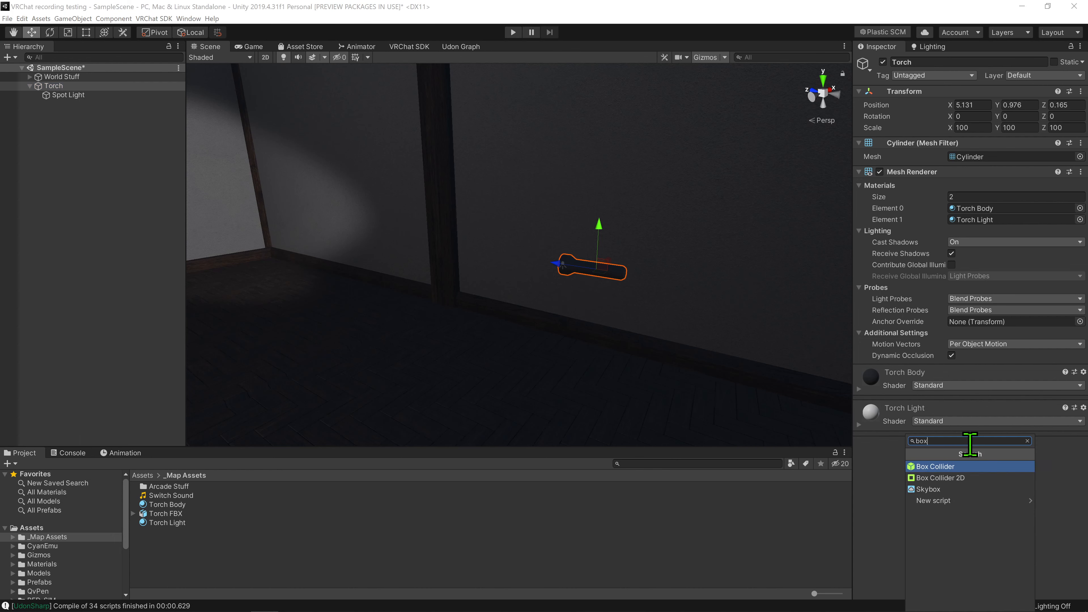
Add a Box Collider to the torch and adjust its Size to fit the body.
click(935, 466)
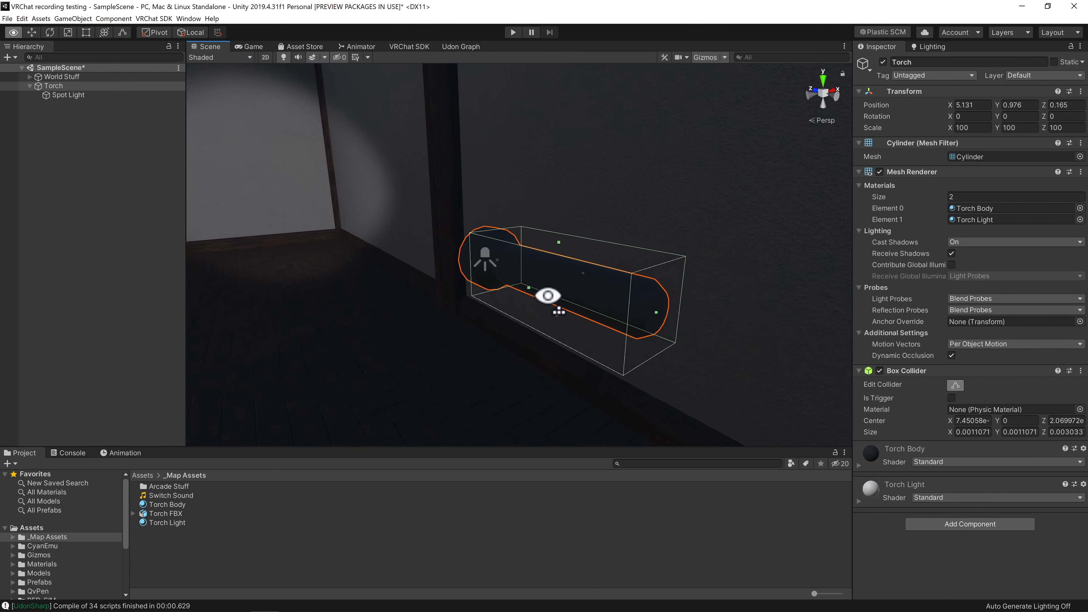
triple_click(970, 432)
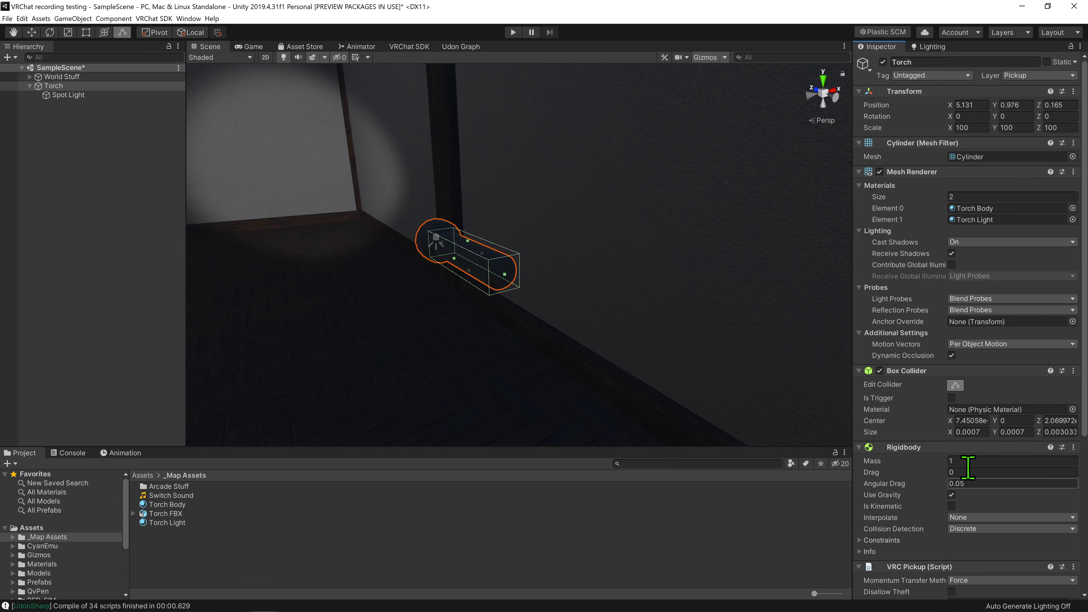
Uncheck Use Gravity and check Is Kinematic on the torch's Rigidbody.
scroll(down, 3)
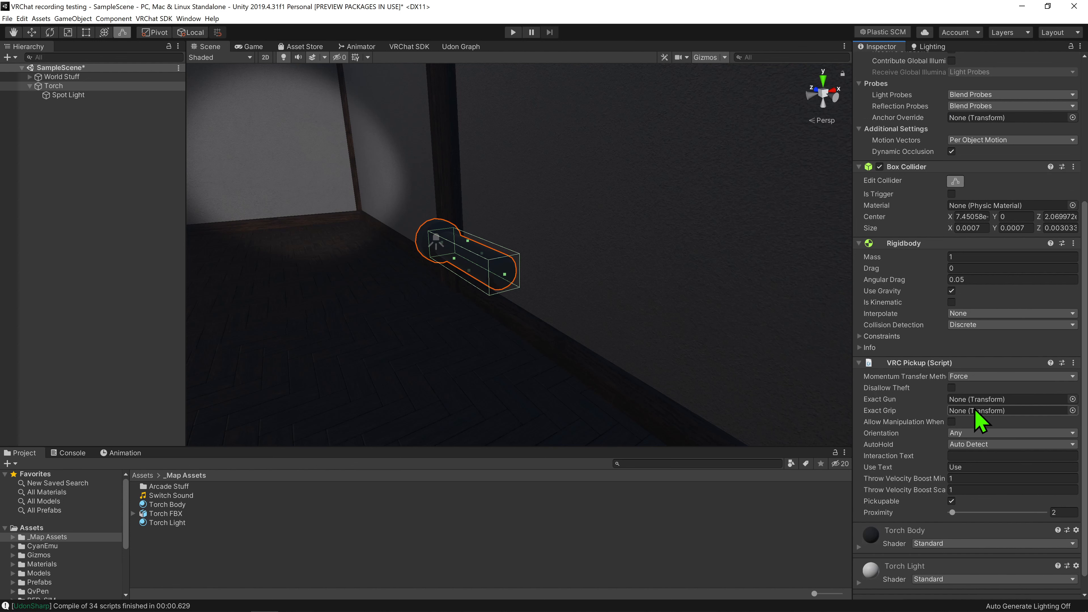
mouse_move(986, 261)
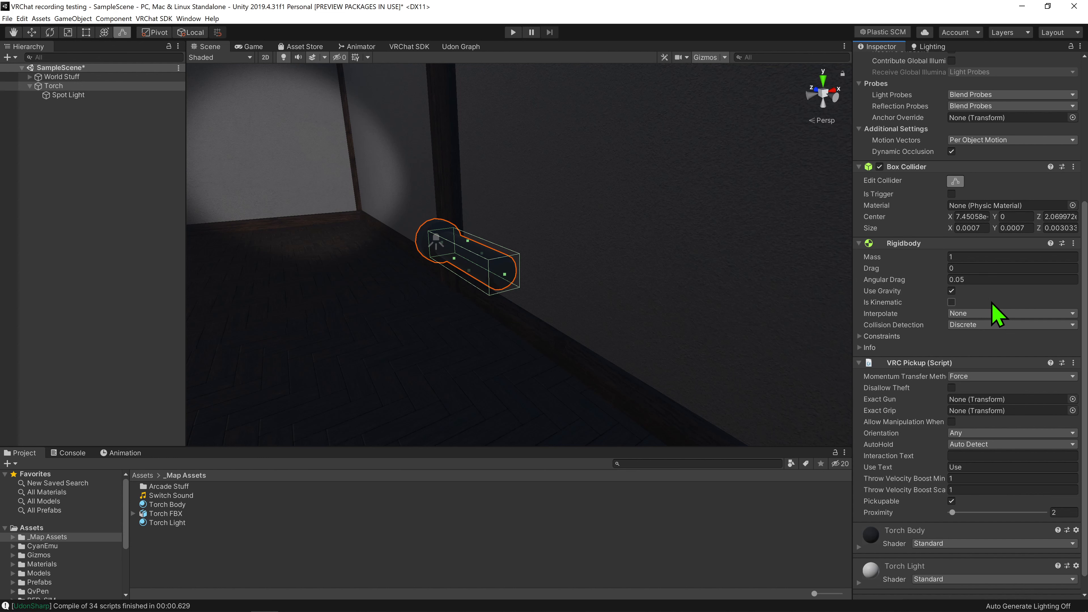
click(952, 302)
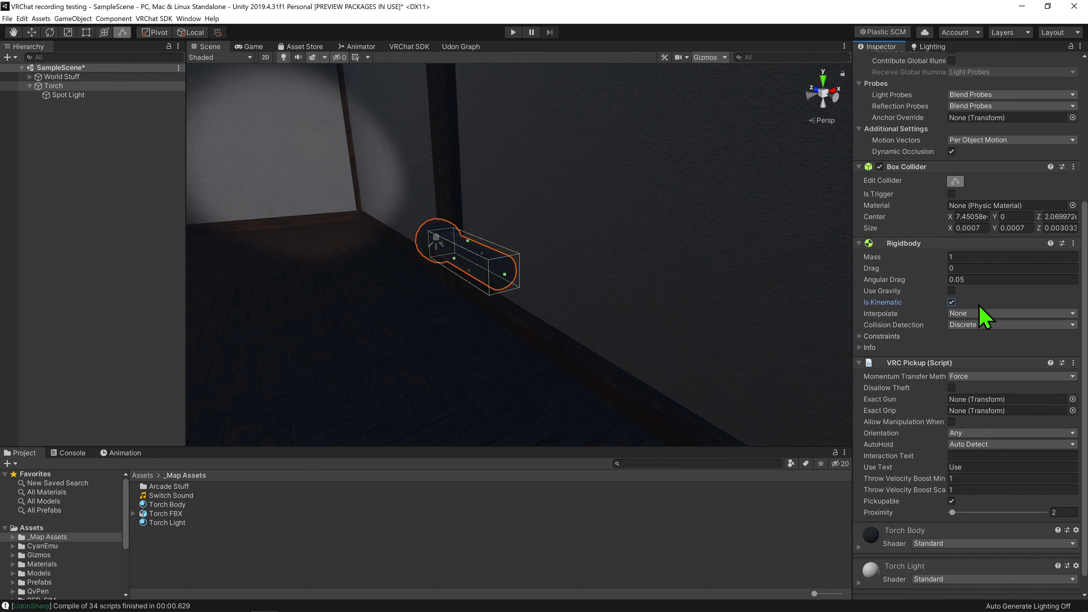
mouse_move(1000, 362)
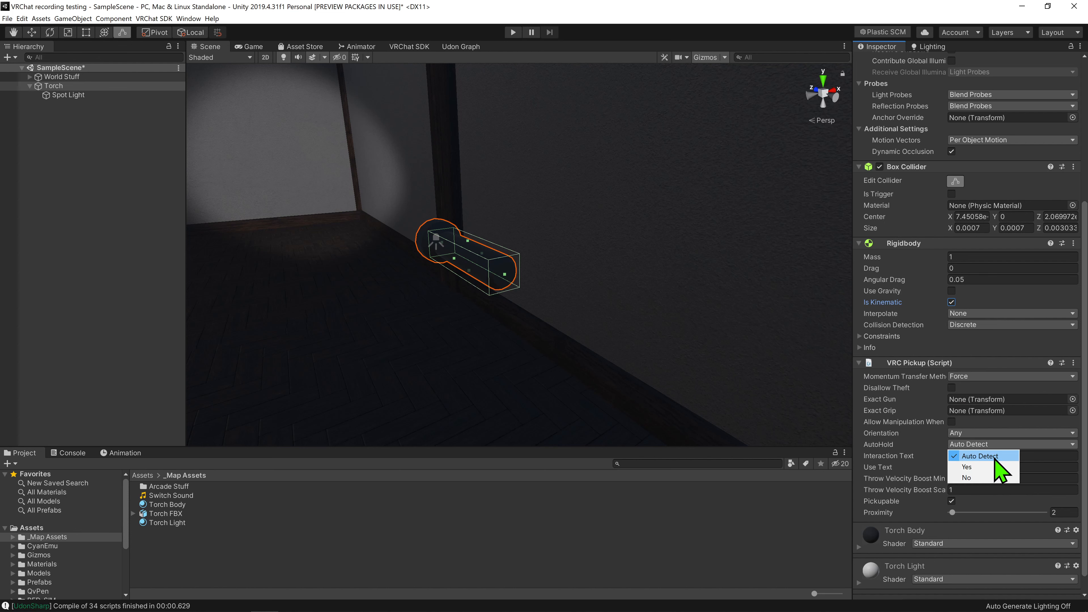
Set the VRC Pickup's AutoHold to Yes and begin editing its use text.
click(966, 466)
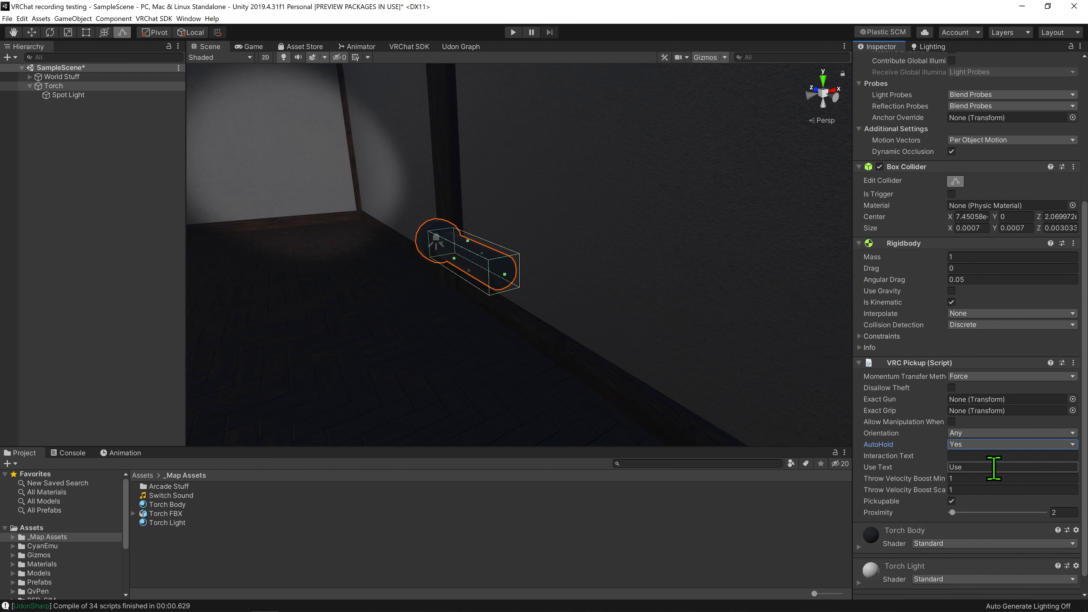
click(1011, 445)
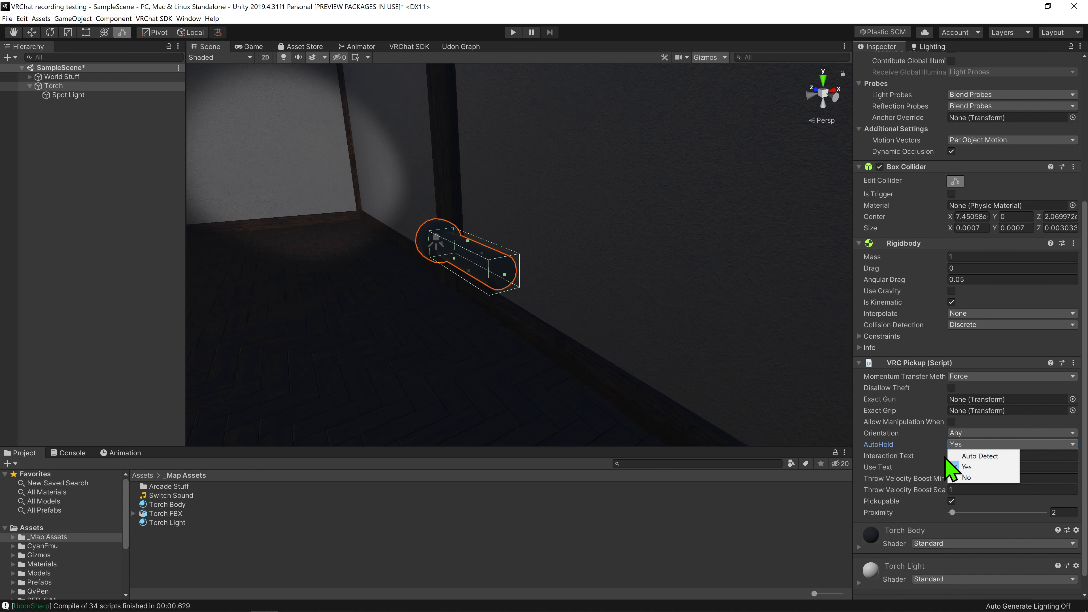
mouse_move(986, 477)
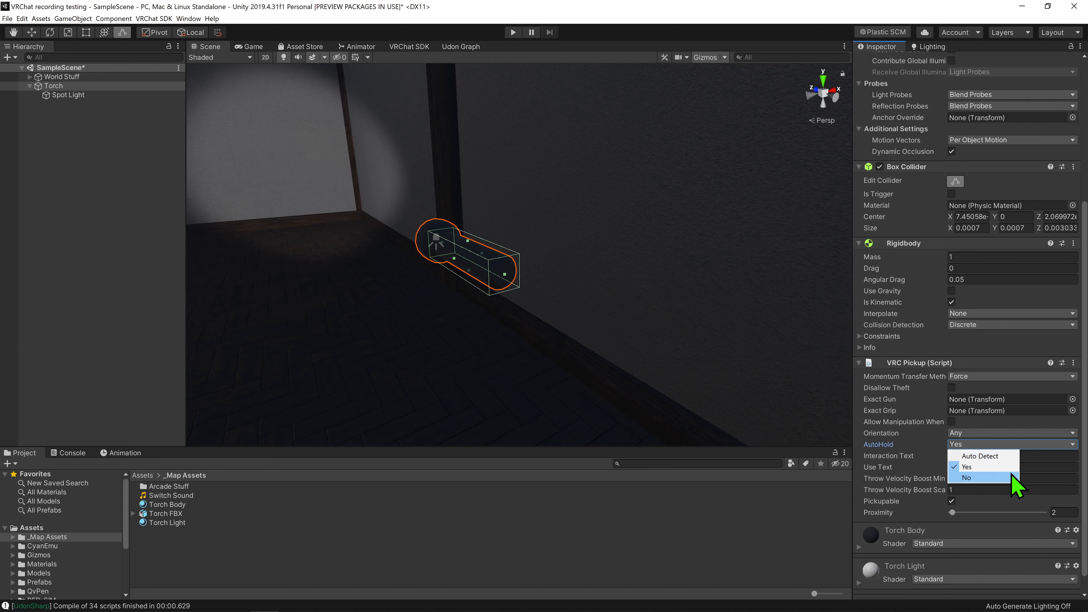
mouse_move(986, 466)
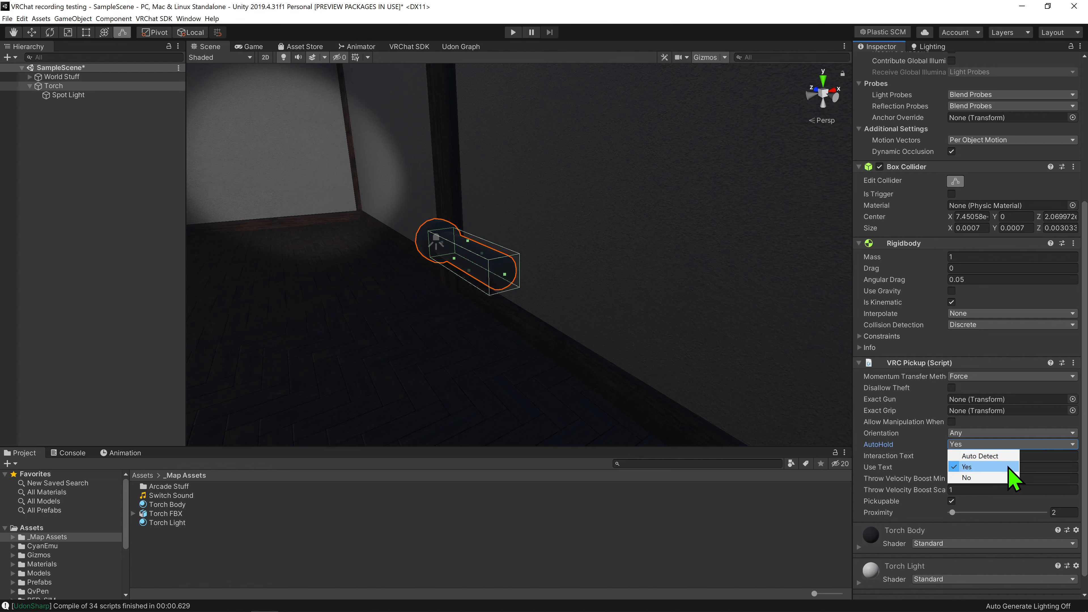
mouse_move(1016, 465)
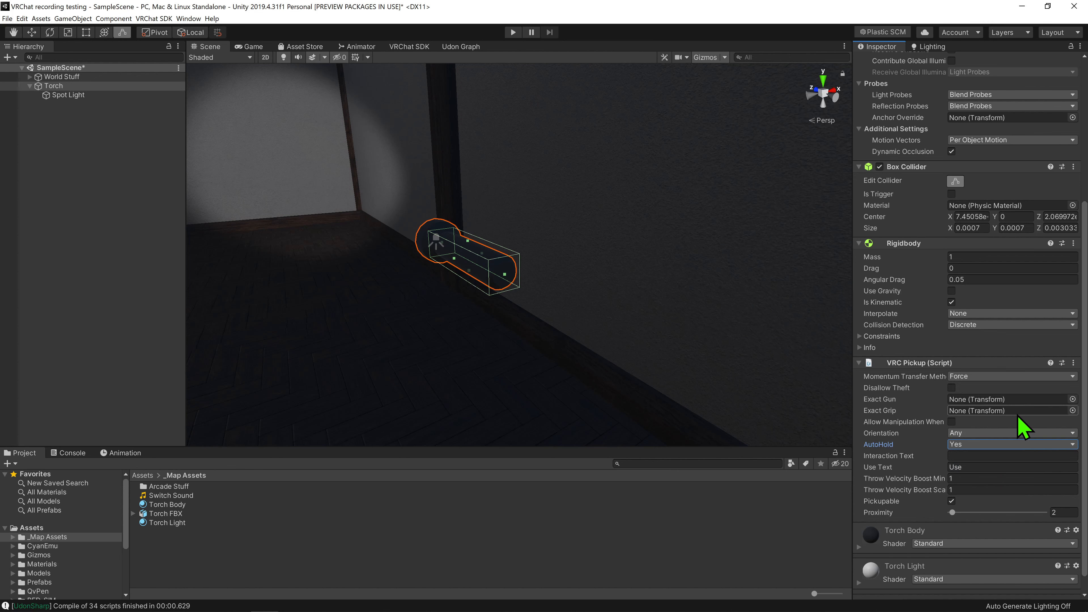
click(513, 32)
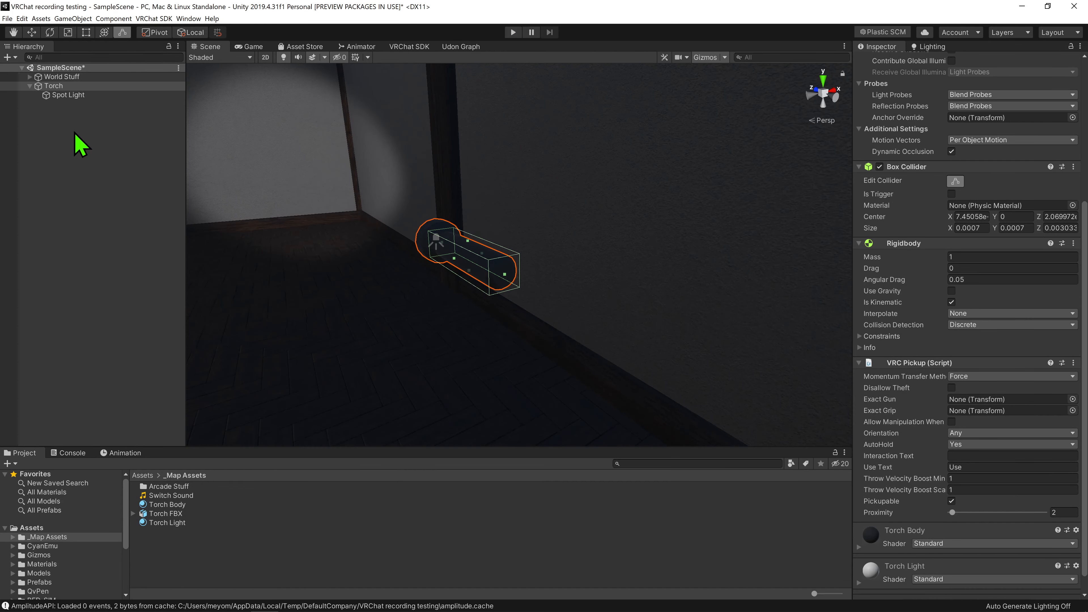
Create an empty child named Grip Position under the torch, then reselect the torch.
right_click(52, 85)
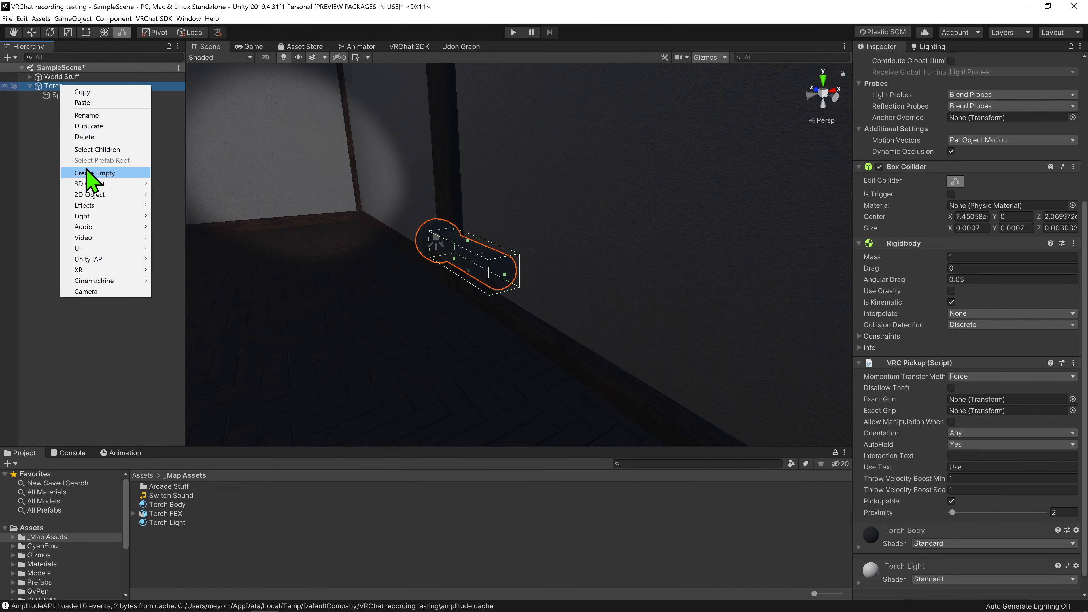
click(94, 172)
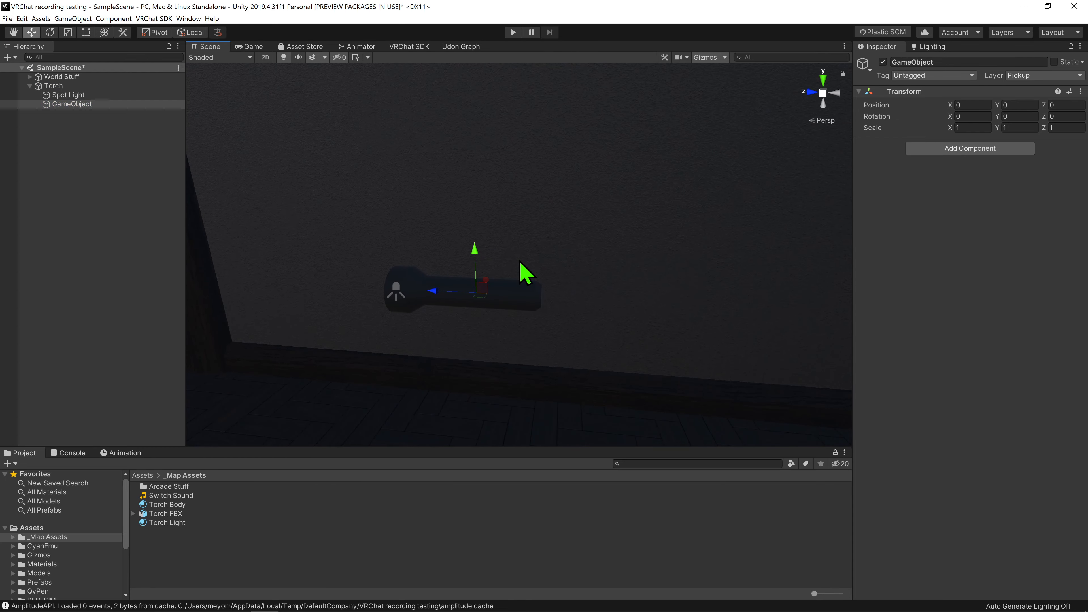
mouse_move(890, 189)
text(Grip Position)
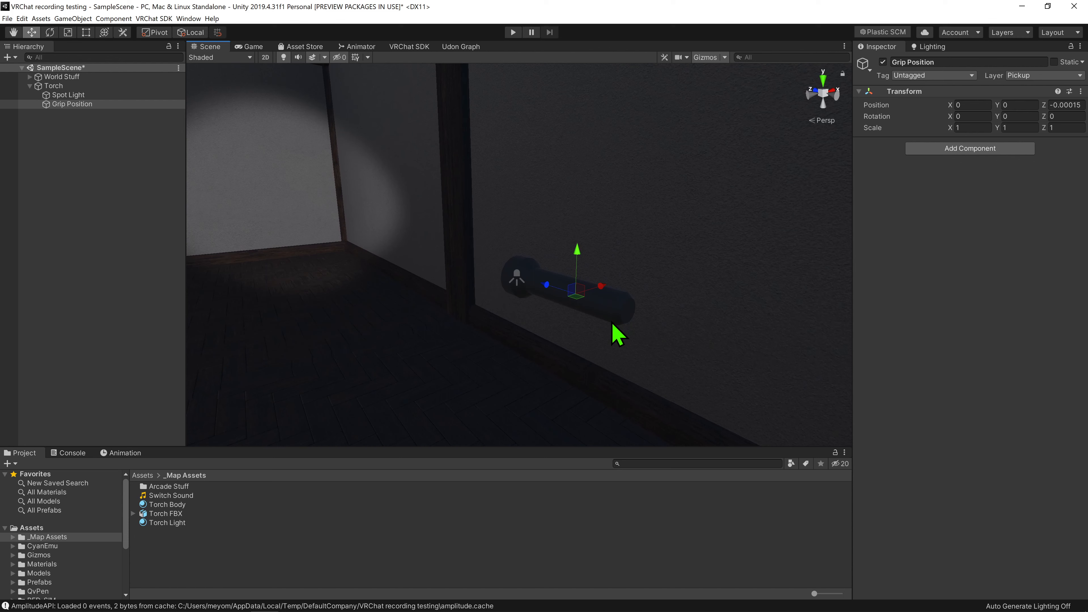
click(53, 86)
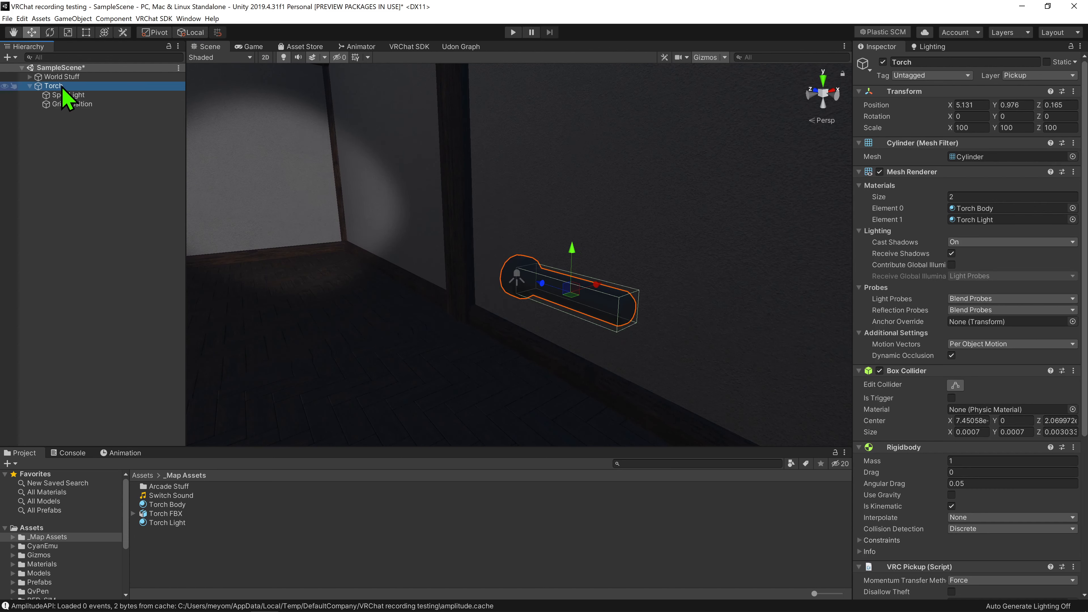
scroll(down, 3)
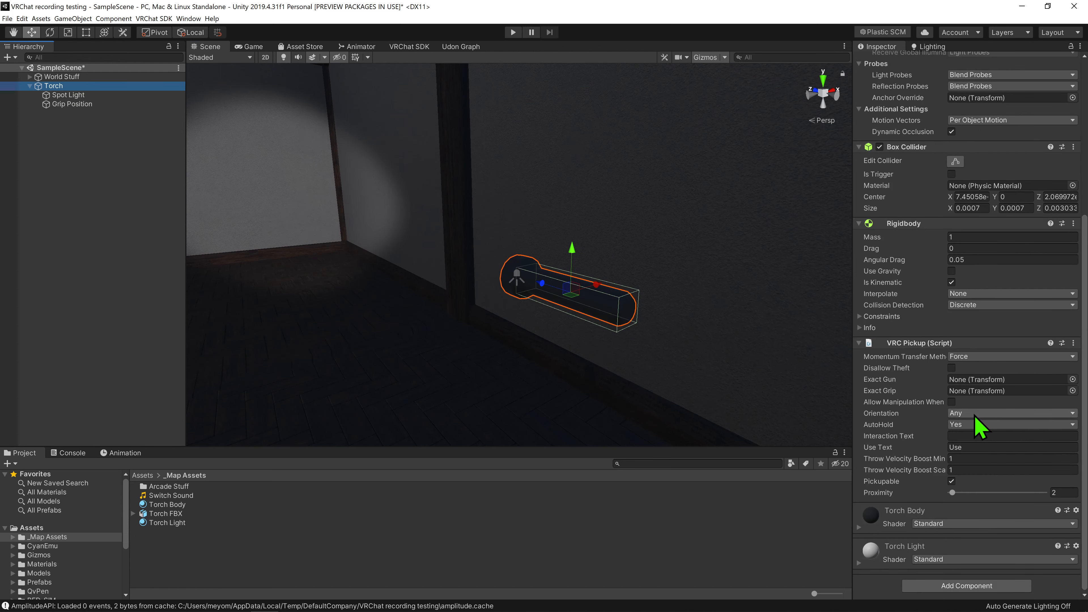
Assign Grip Position as the pickup's exact grip and set Orientation to Grip.
click(71, 103)
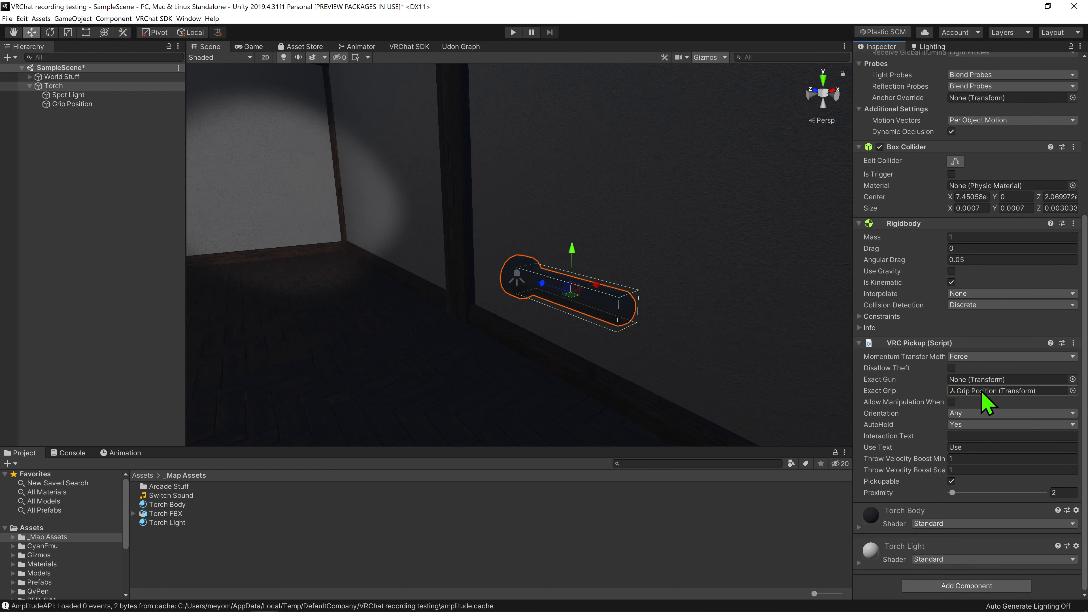
mouse_move(1045, 406)
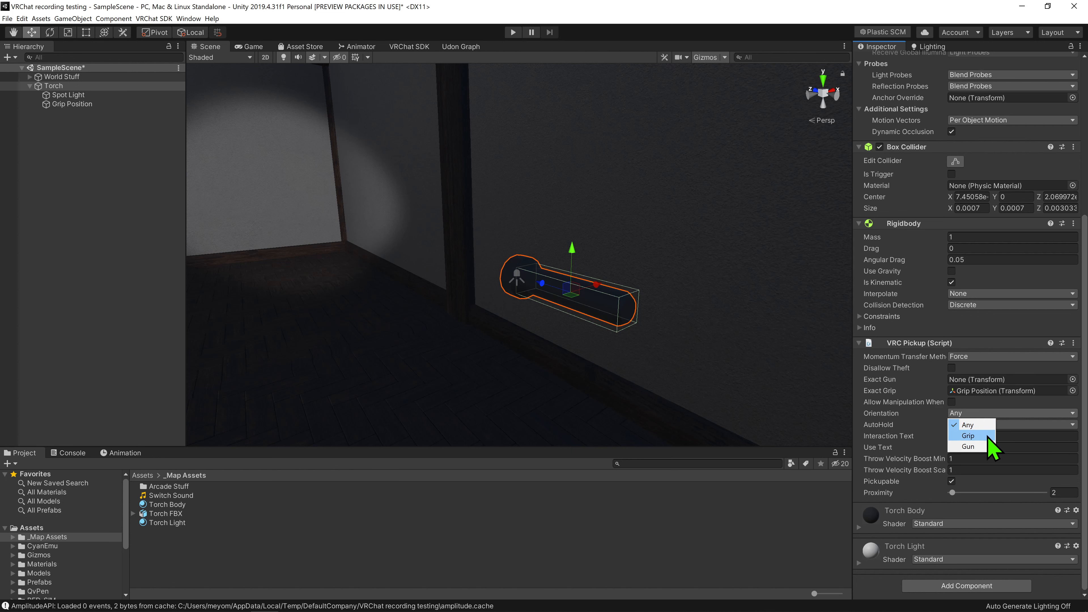
click(967, 436)
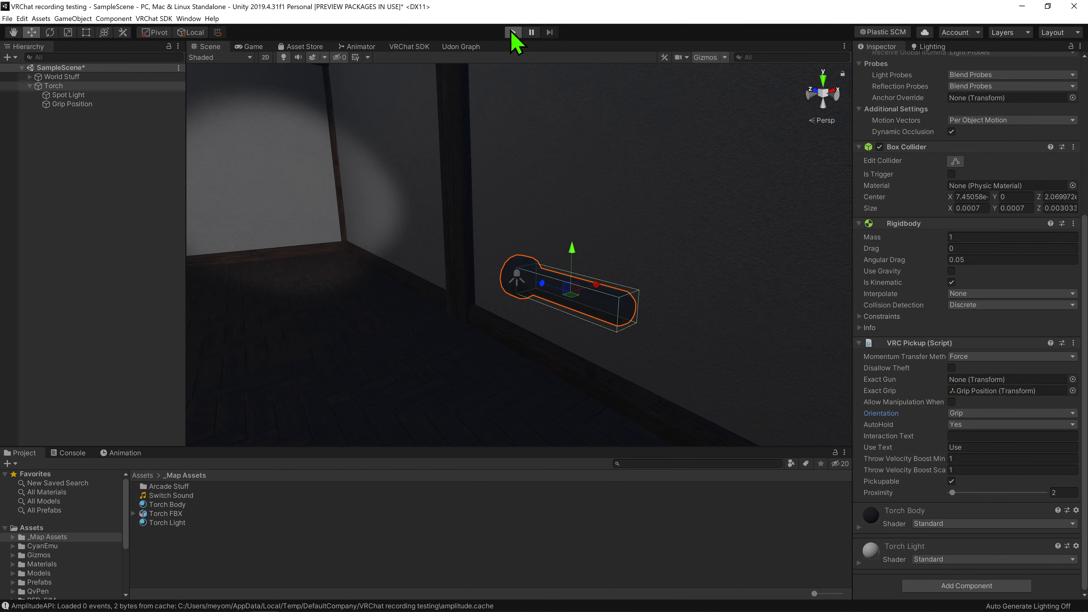
click(513, 31)
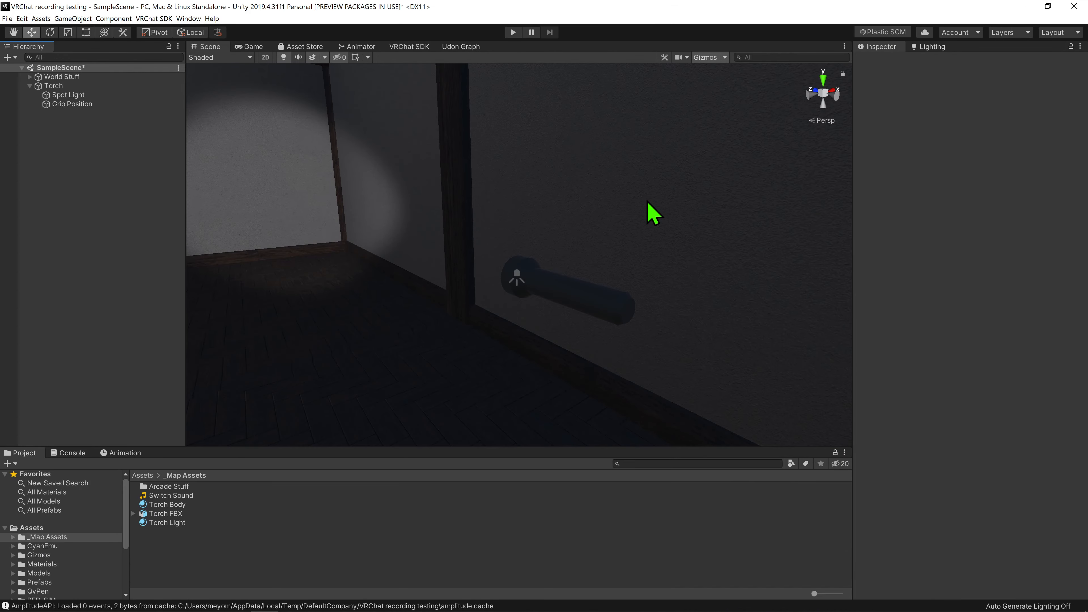
Add VRC Object Sync and an Udon Behaviour component to the torch.
click(53, 86)
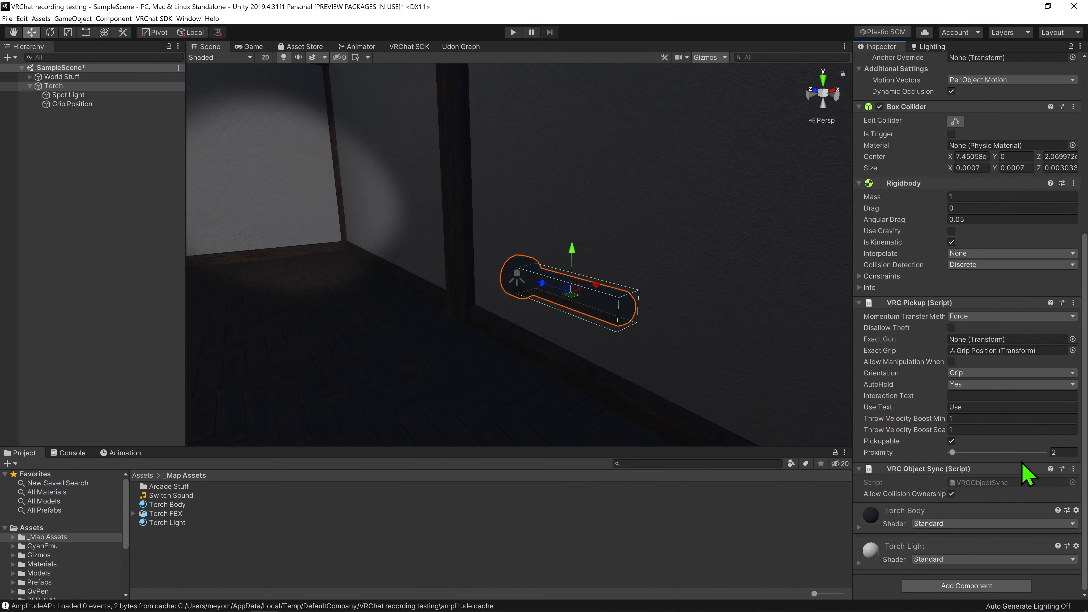
mouse_move(681, 254)
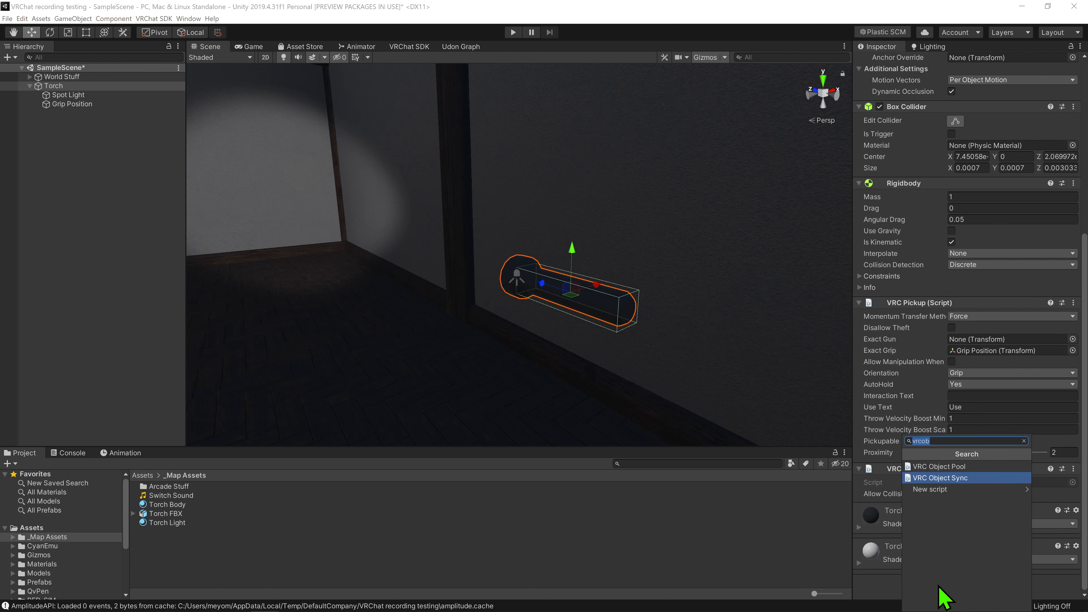
click(941, 477)
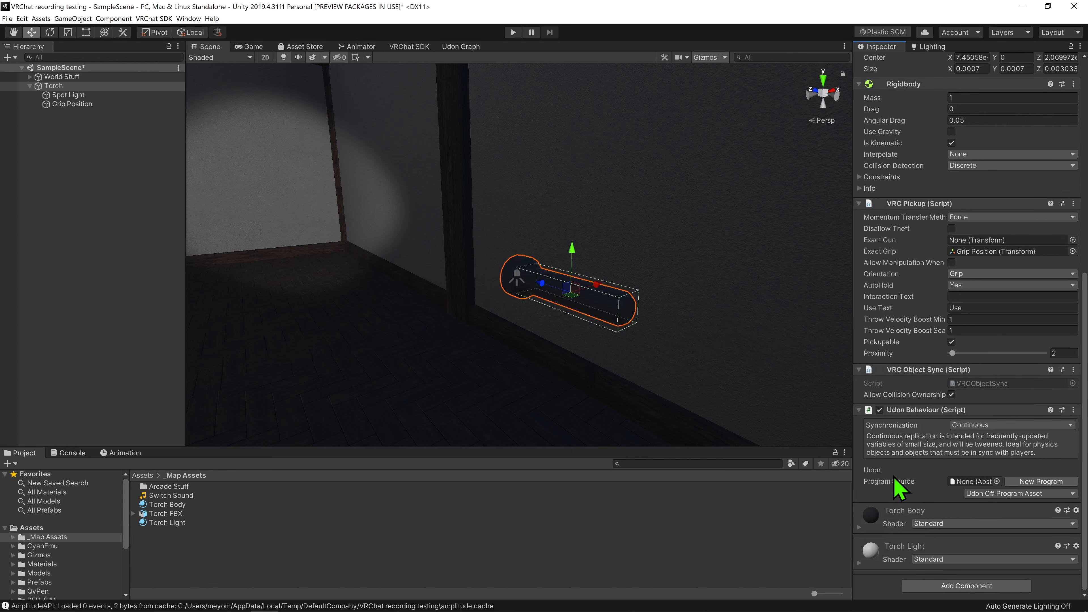
mouse_move(986, 461)
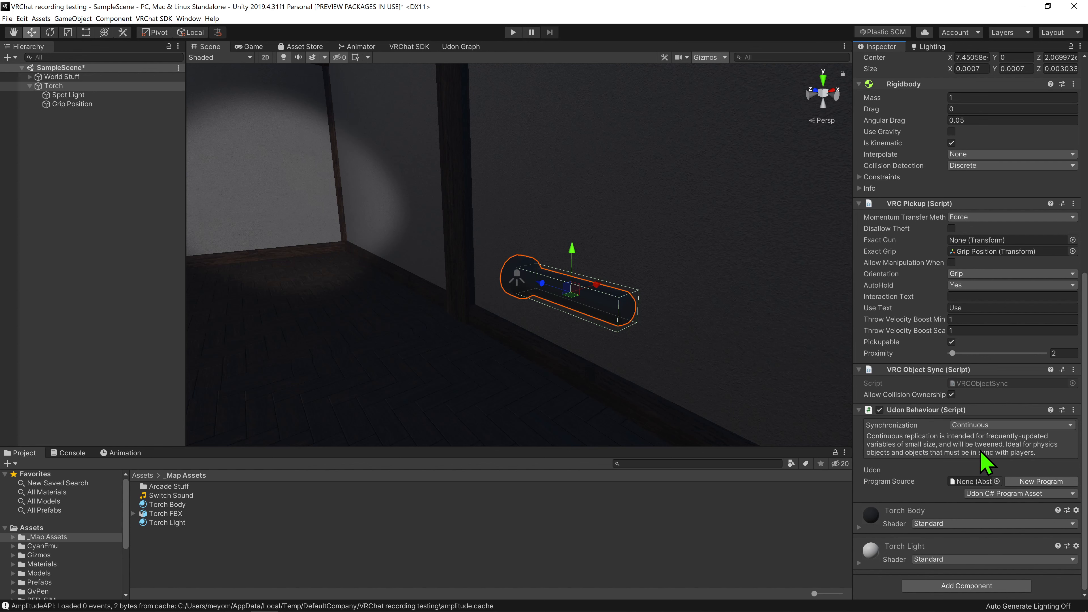
mouse_move(203, 578)
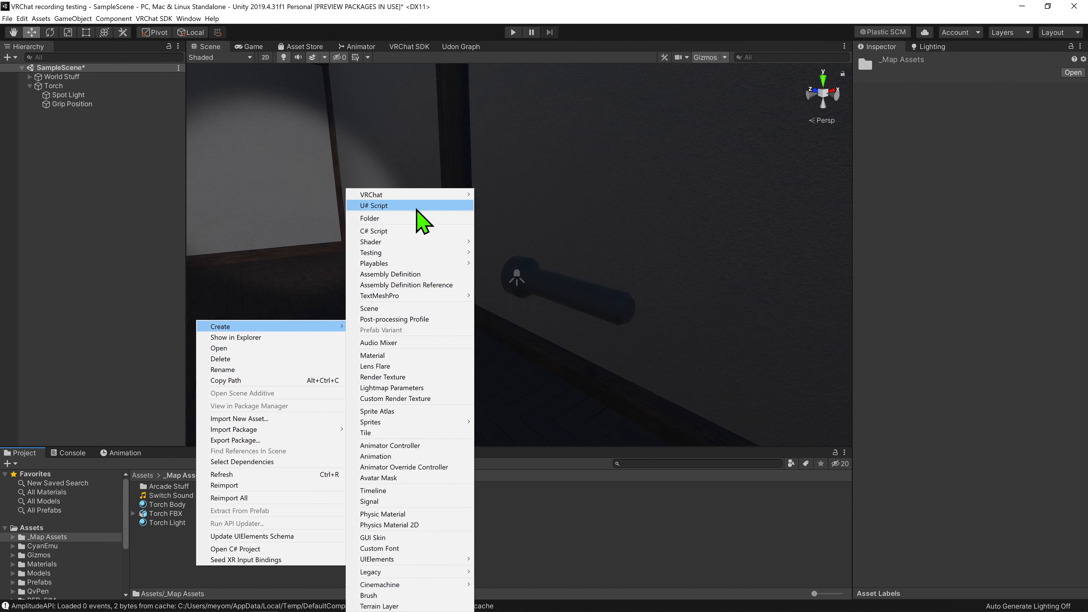
Create an Udon Graph Program Asset named Torch Script and open it in the Udon Graph editor.
click(375, 205)
text(Torch)
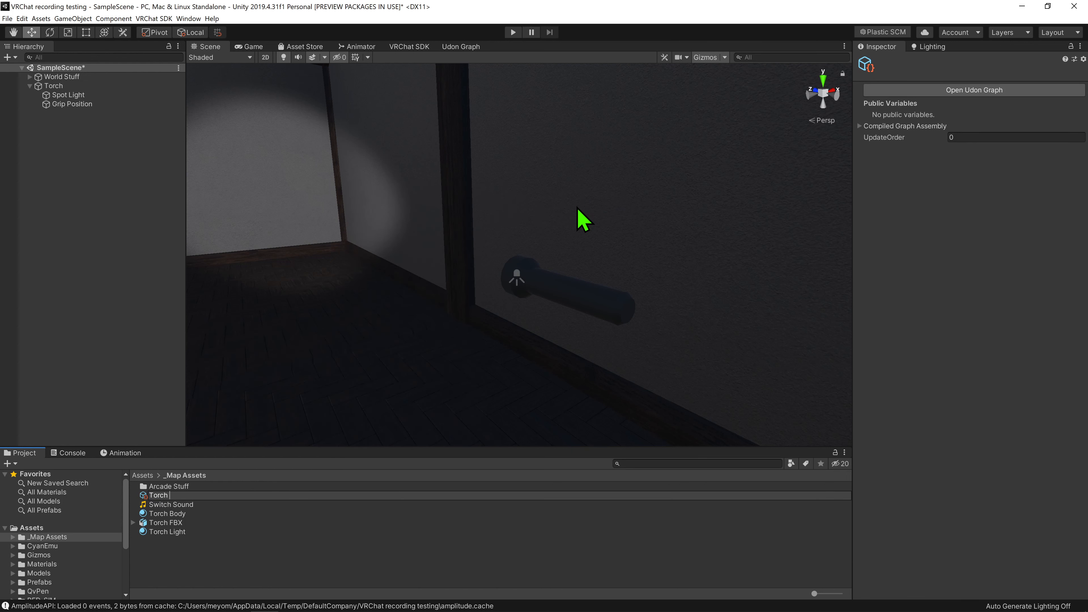
click(167, 532)
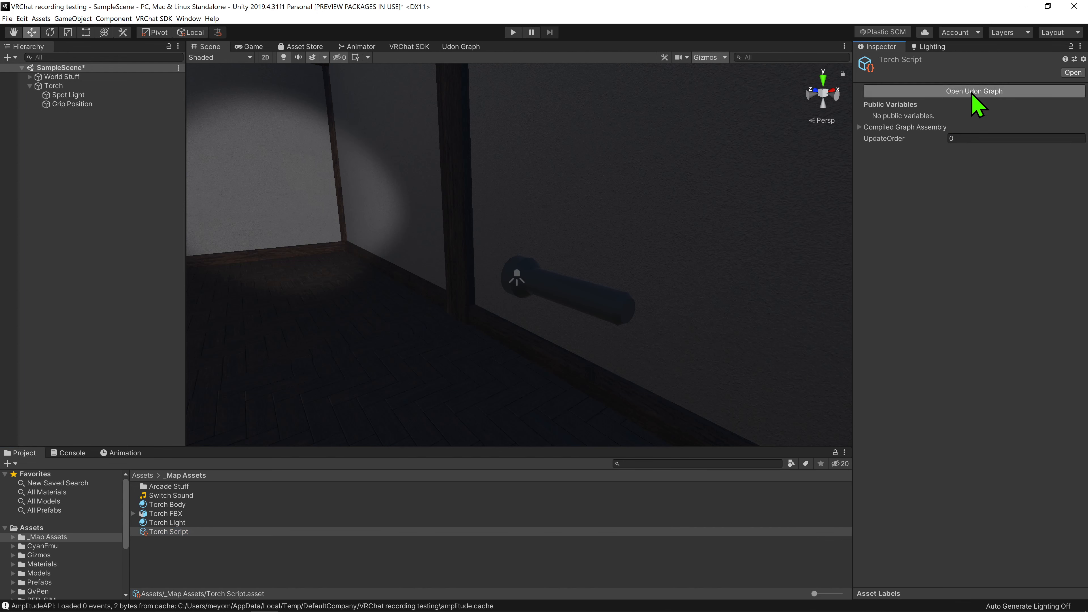
click(973, 91)
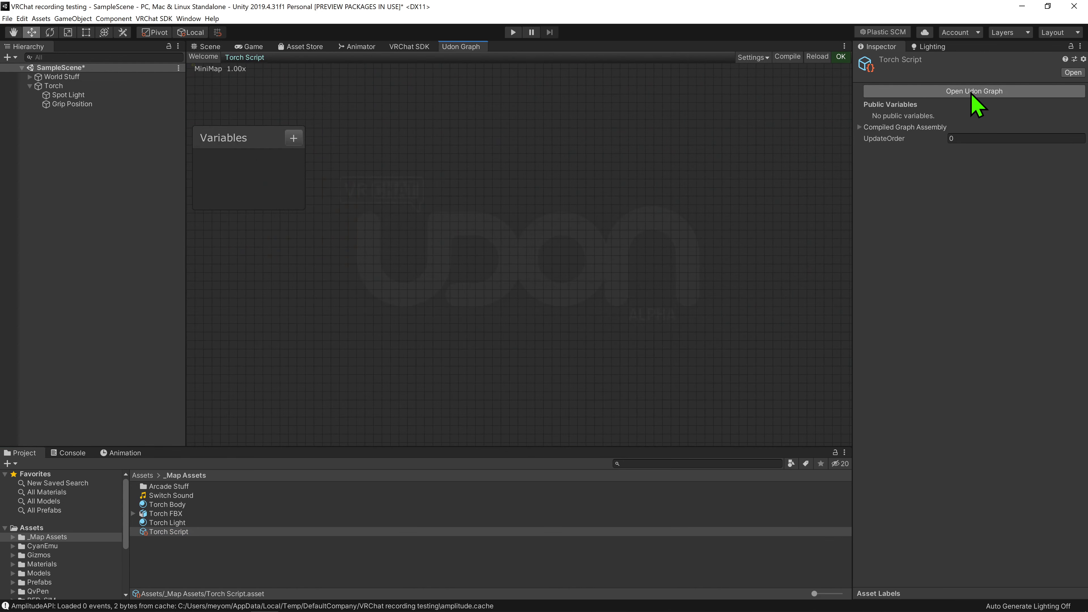
mouse_move(297, 163)
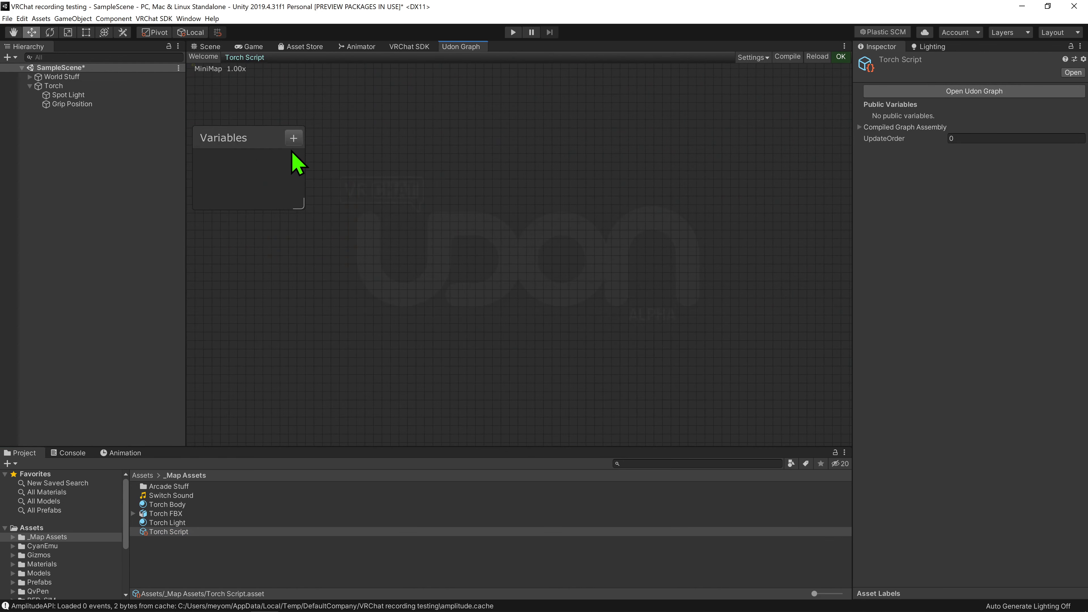
Add a public GameObject variable TorchLight and a synced bool variable isActive to the graph.
click(293, 137)
text(TorchLight)
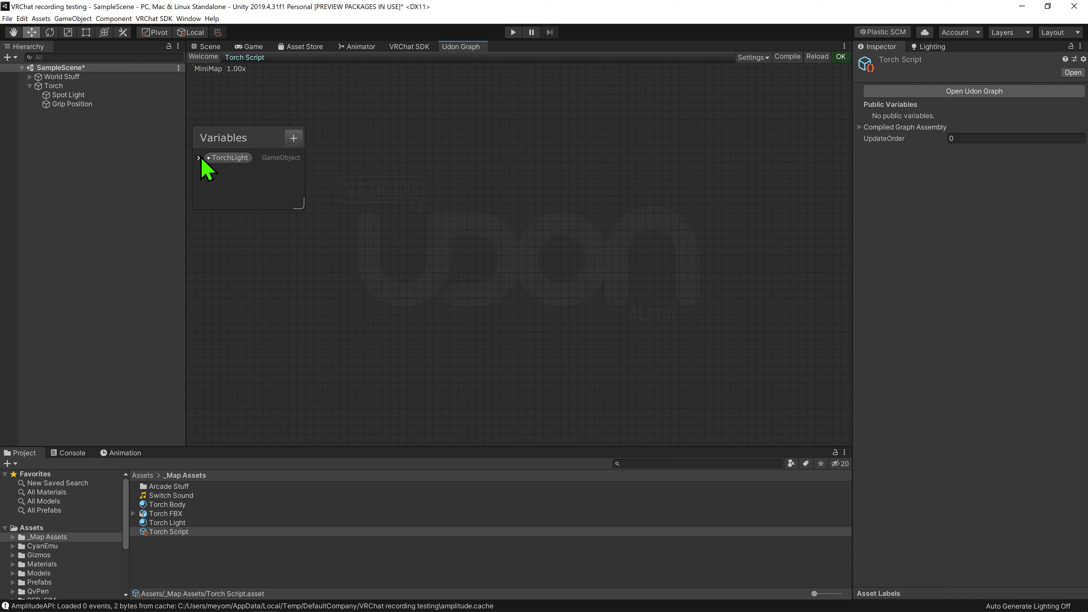
click(198, 158)
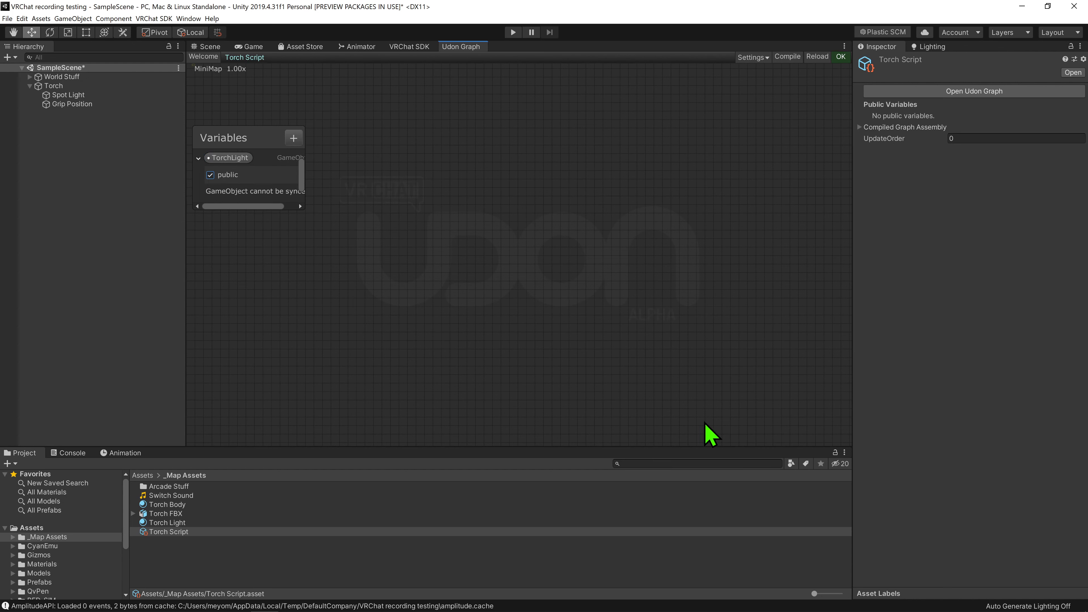
mouse_move(1018, 220)
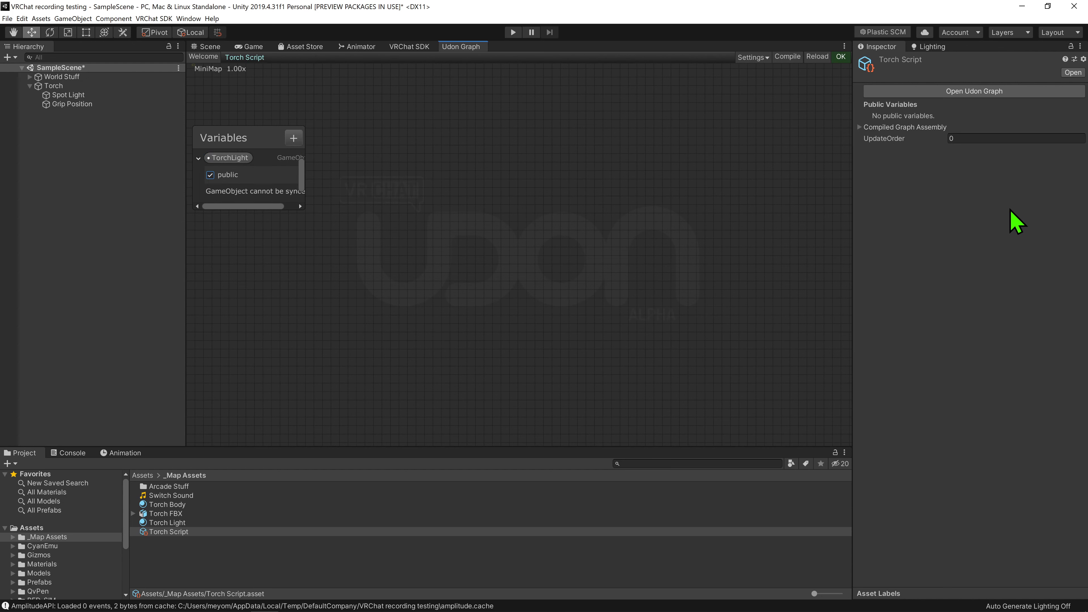
click(293, 137)
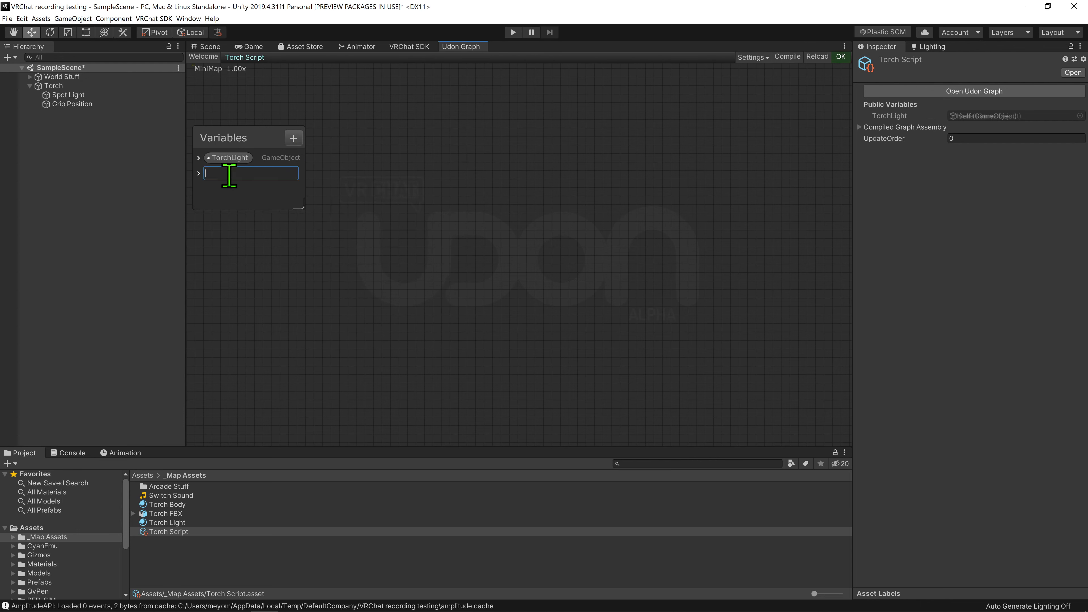
text(isActive)
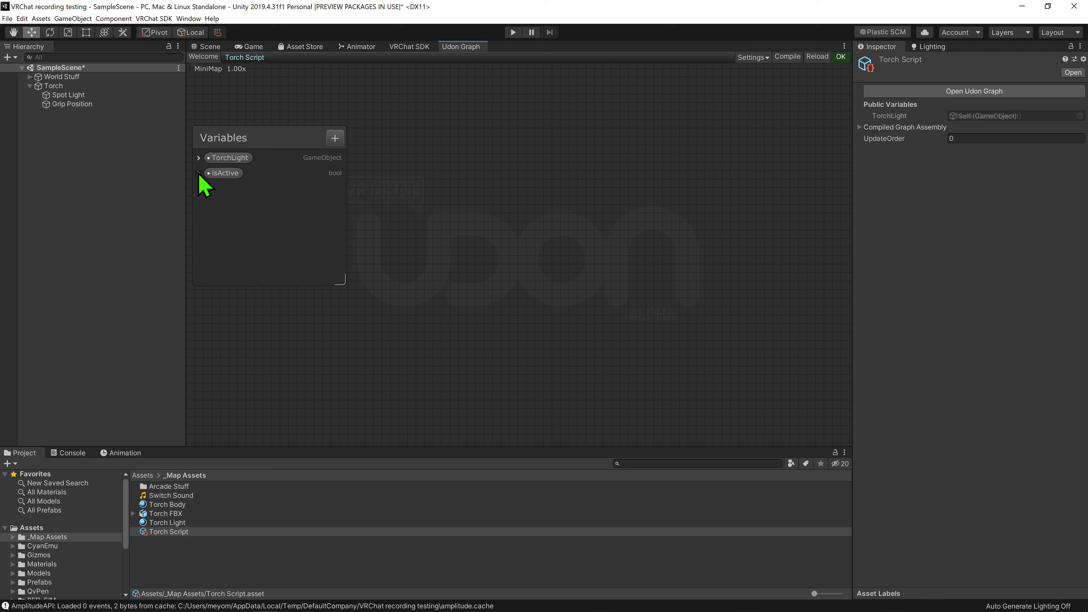
click(198, 173)
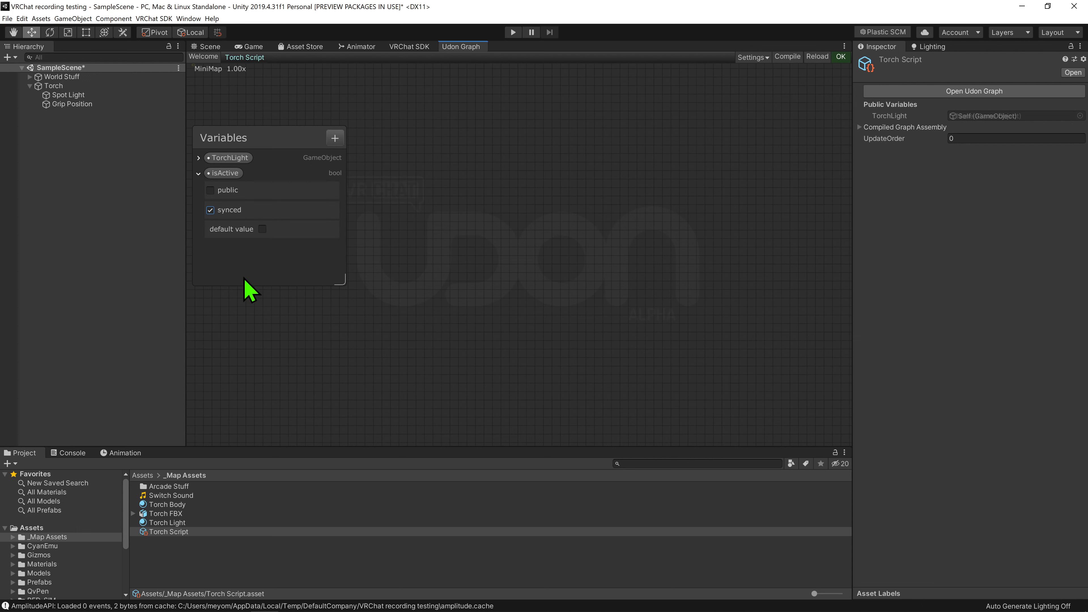
click(198, 158)
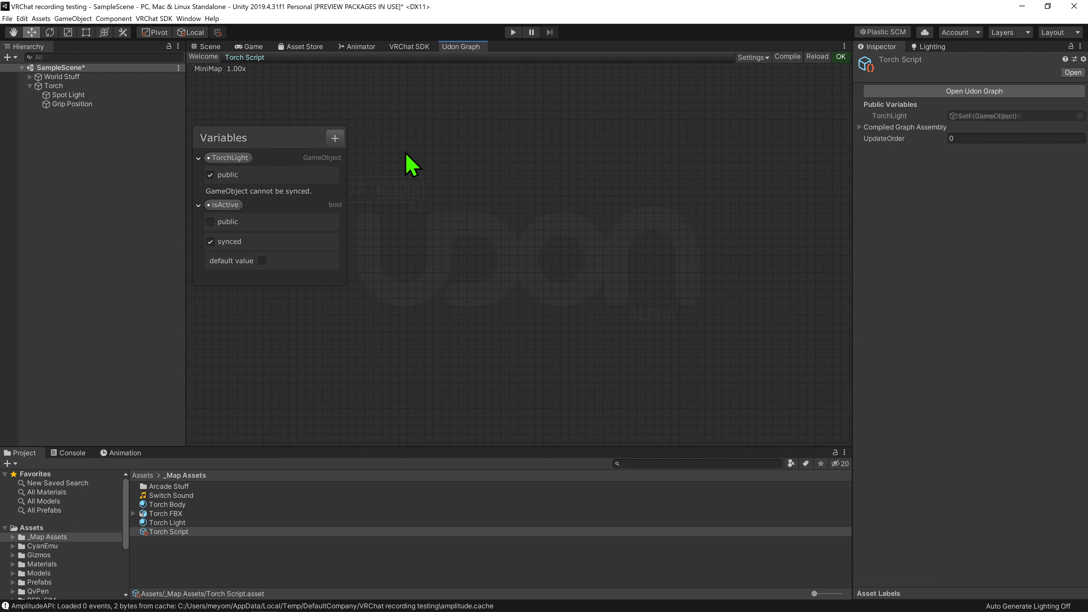
mouse_move(188, 256)
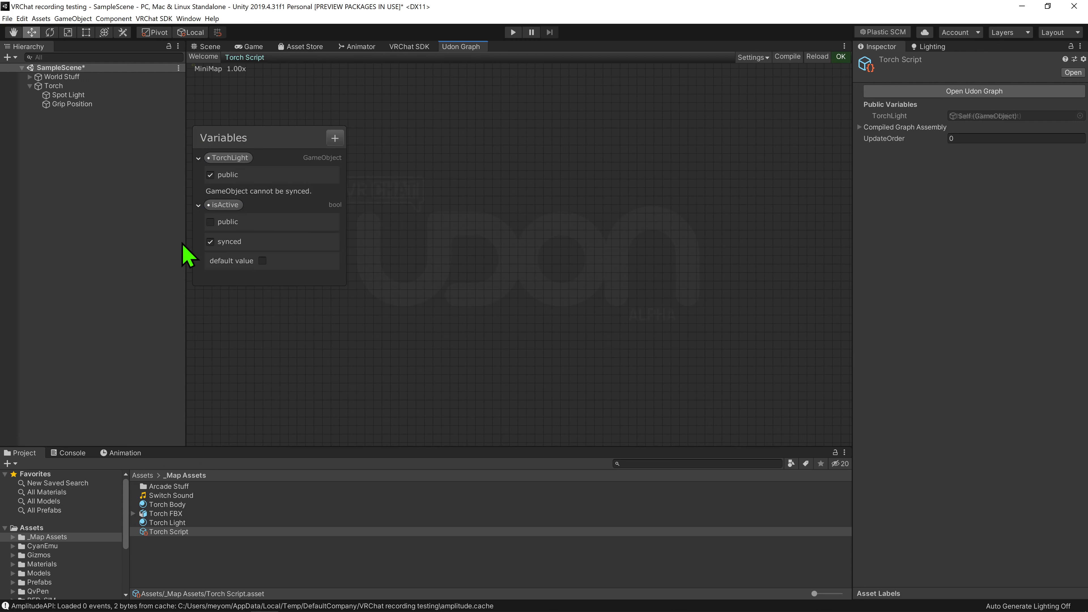
mouse_move(389, 302)
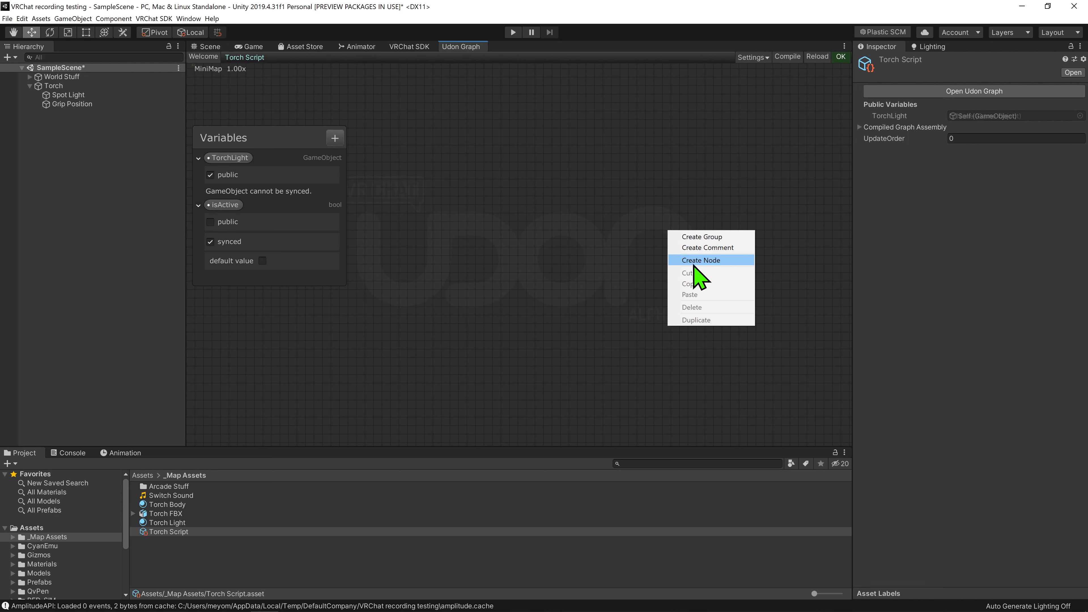
Add a GameObject SetActive node wired to TorchLight and isActive, then search for OnPickupUseDown.
click(700, 260)
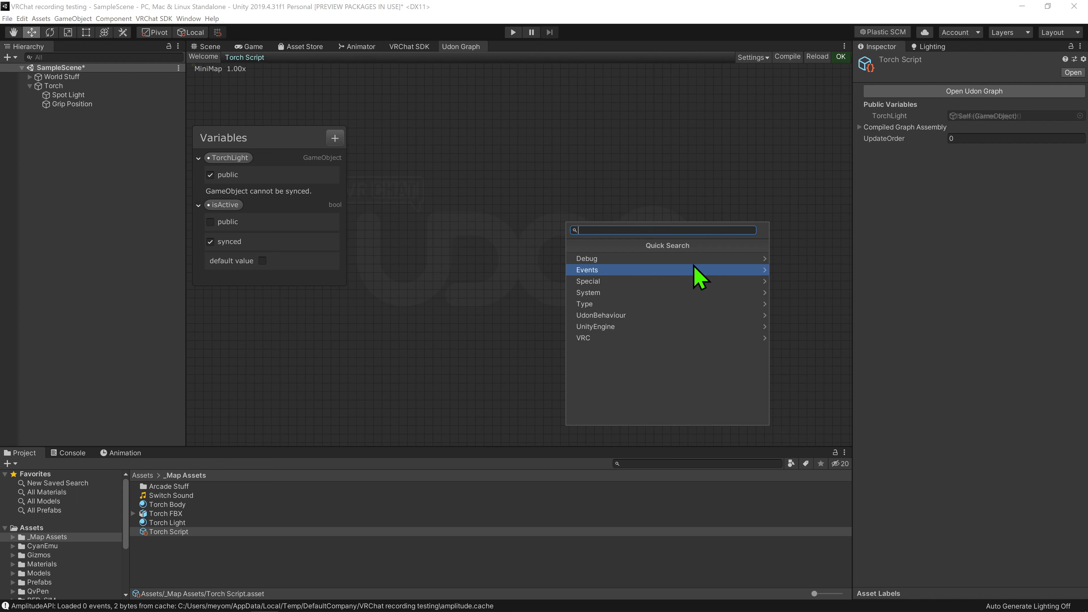
text(set a)
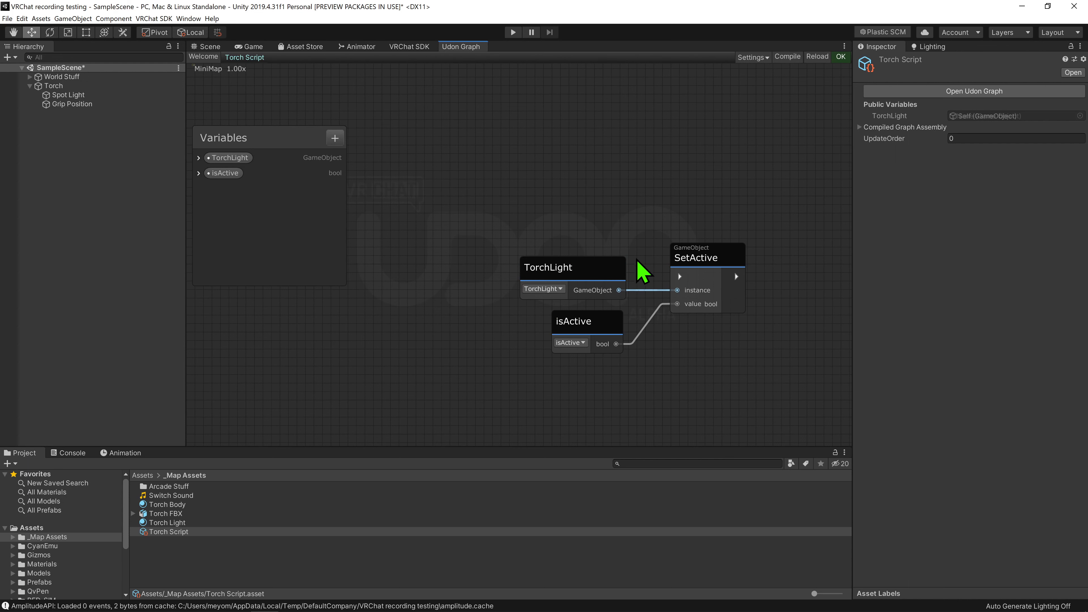
mouse_move(665, 387)
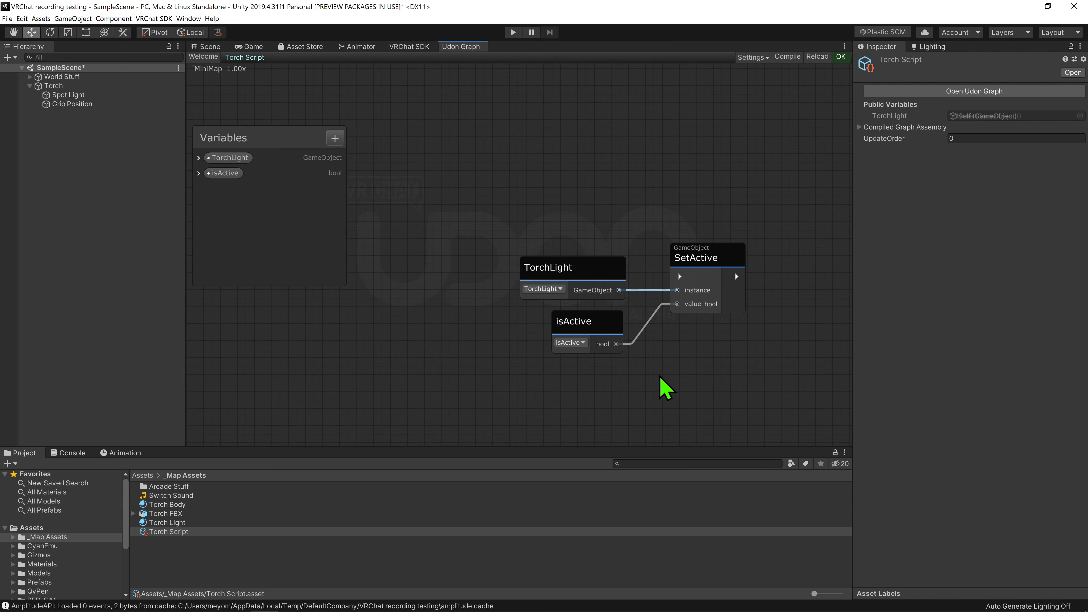
mouse_move(638, 358)
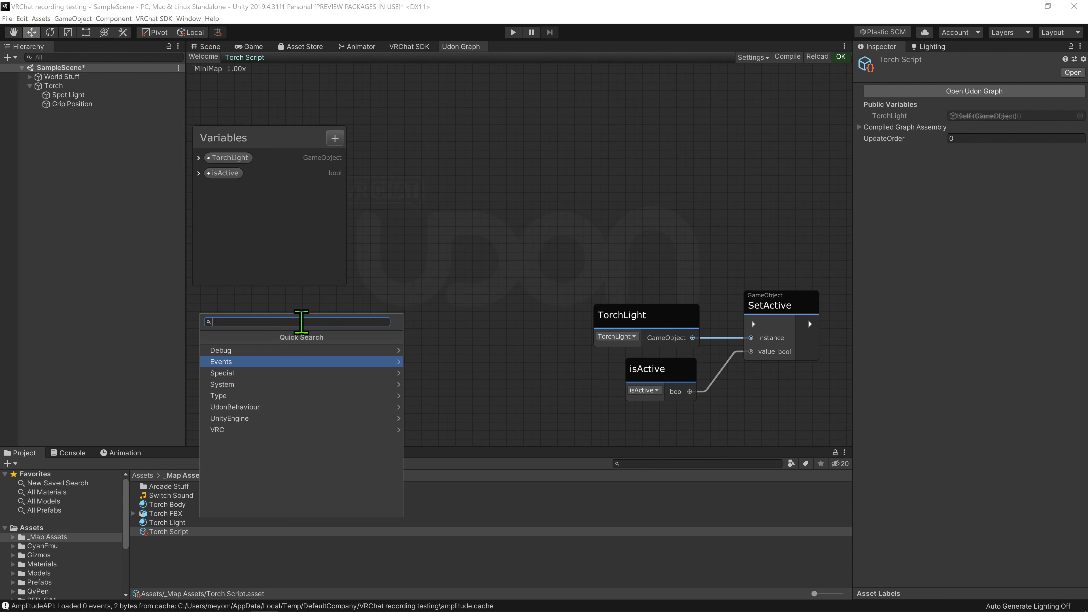
text(onpicku)
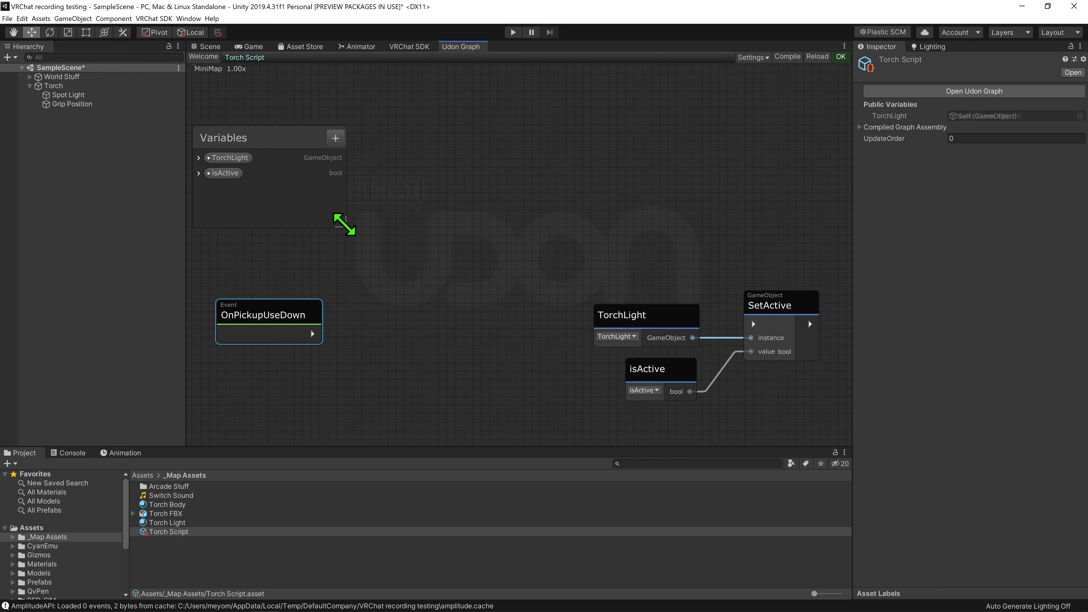
Wire OnPickupUseDown to Set isActive with a Boolean UnaryNegation of isActive as its value.
drag(269, 313, 264, 237)
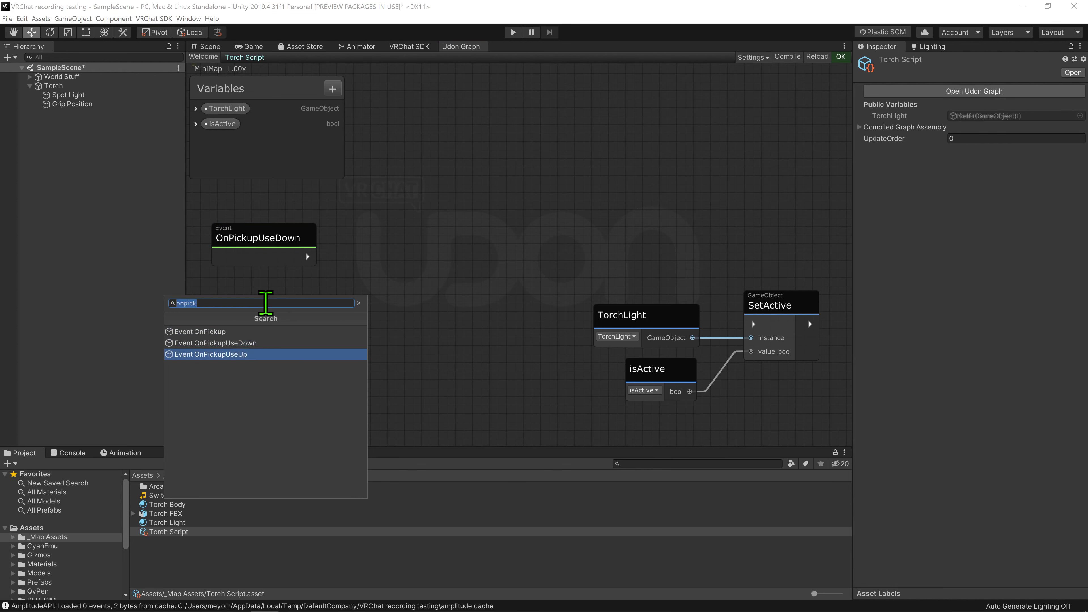
click(210, 354)
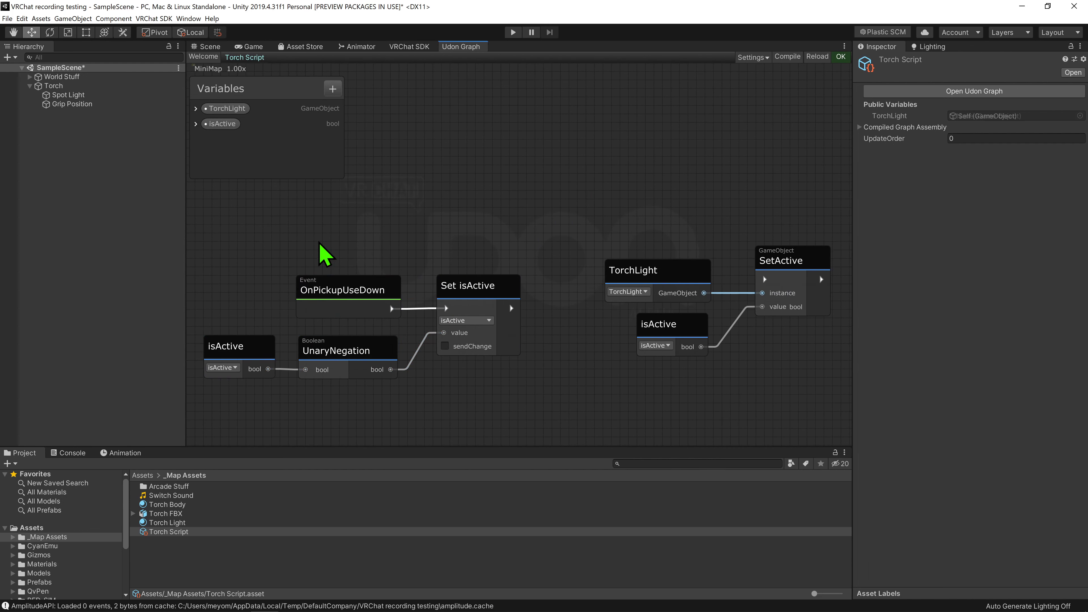
mouse_move(463, 393)
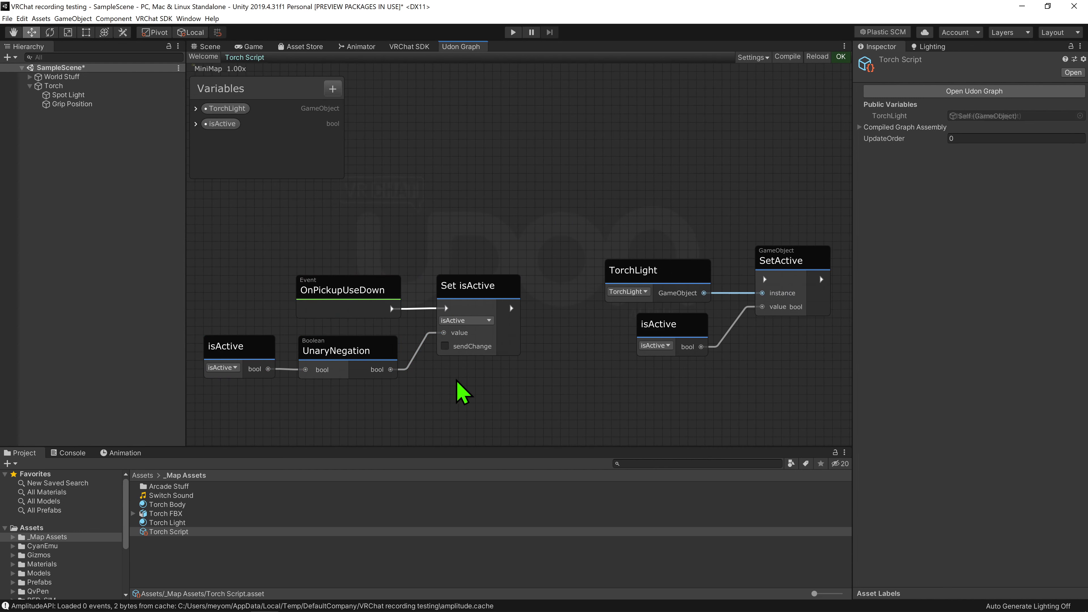
mouse_move(365, 382)
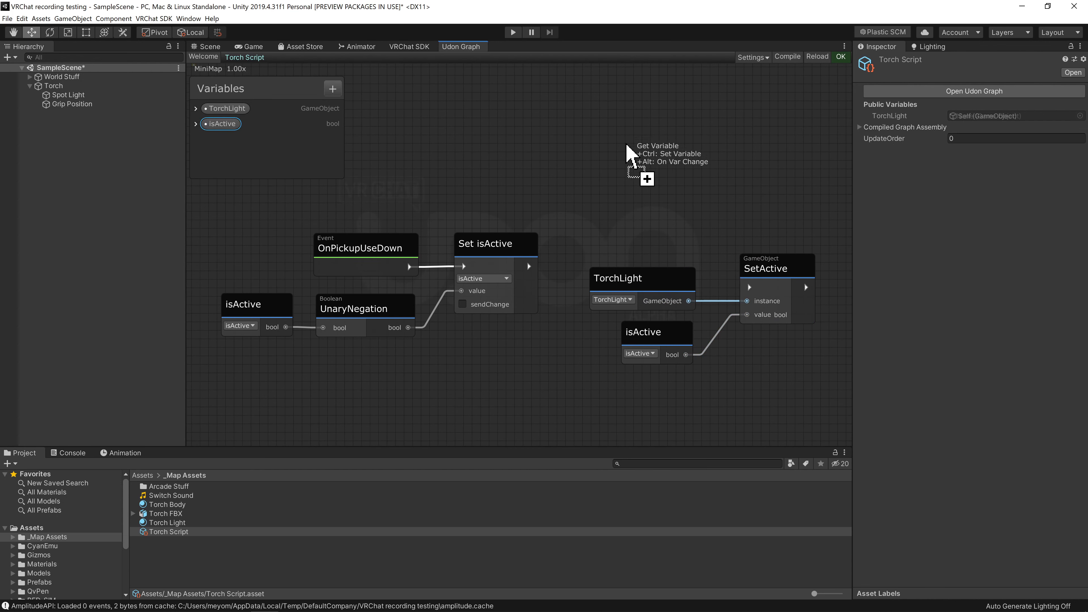
Add an isActive Change node feeding newValue into SetActive, and tick sendChange on Set isActive.
click(646, 167)
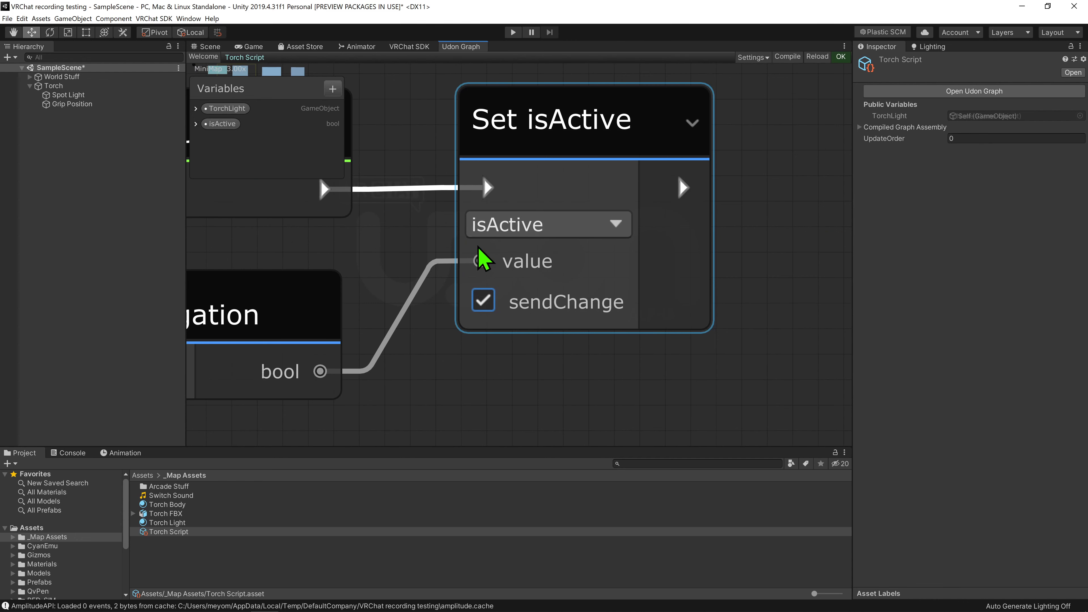
scroll(down, 3)
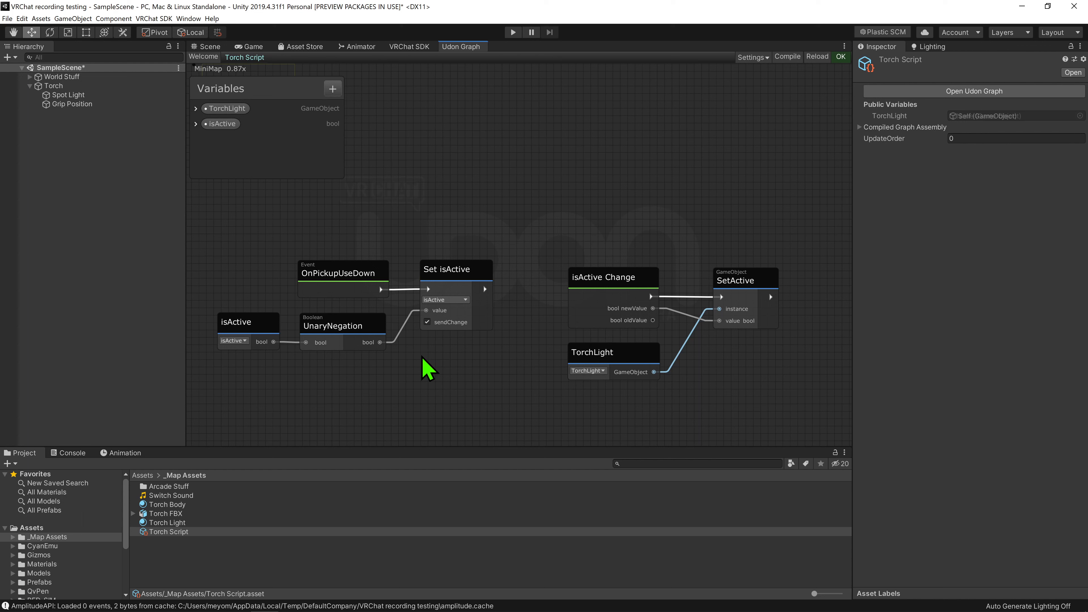
mouse_move(409, 290)
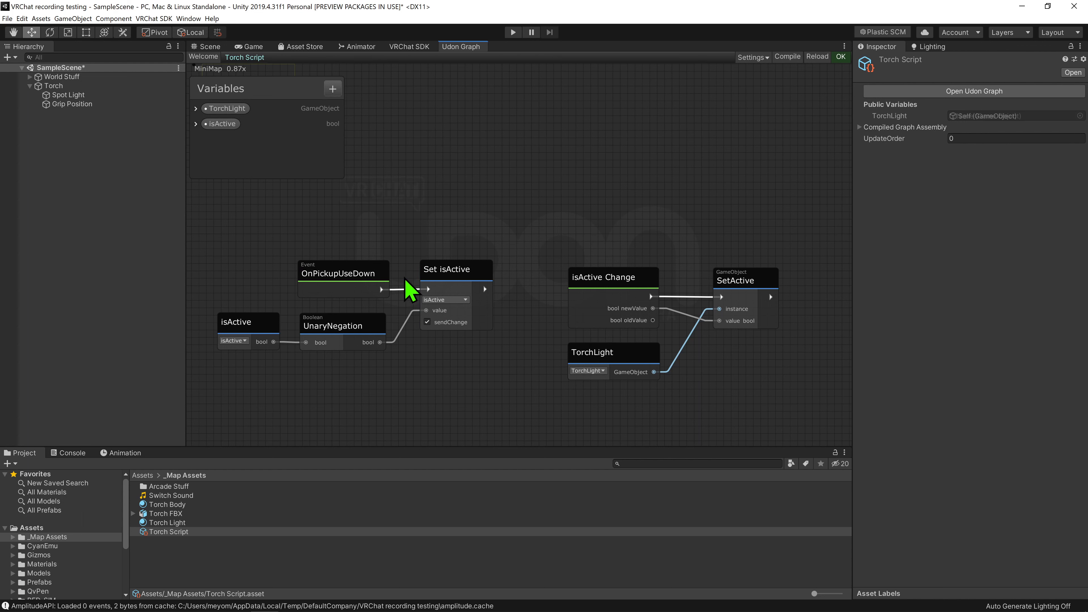
mouse_move(321, 377)
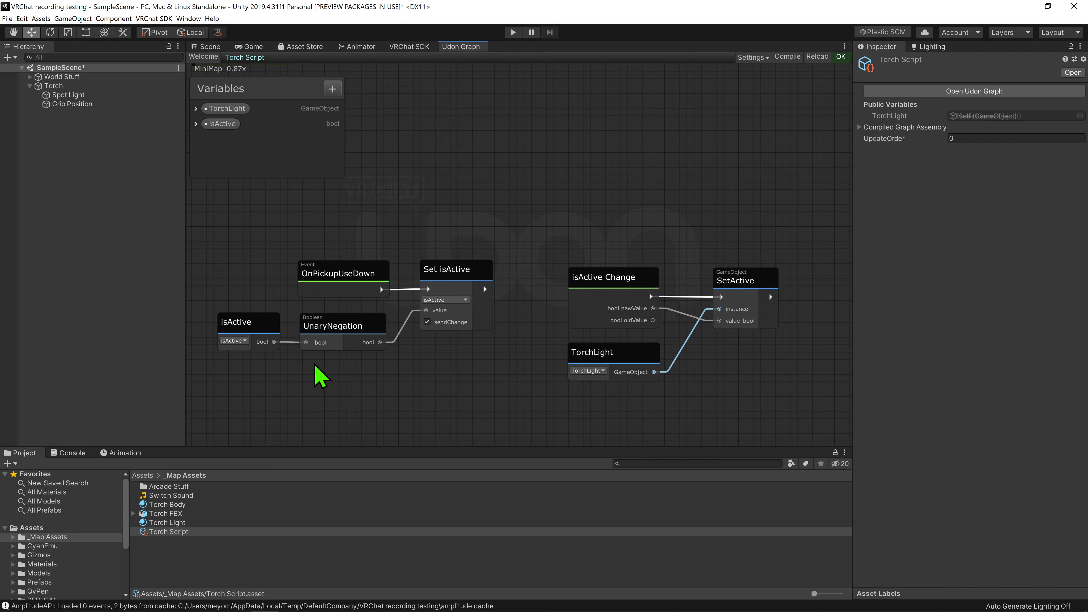
mouse_move(443, 235)
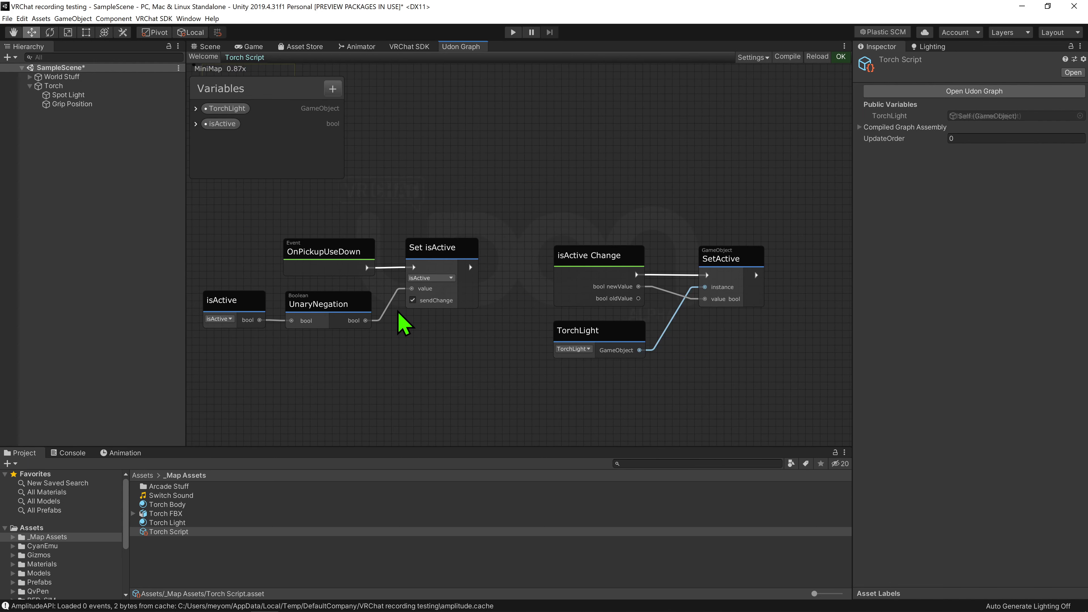
mouse_move(550, 267)
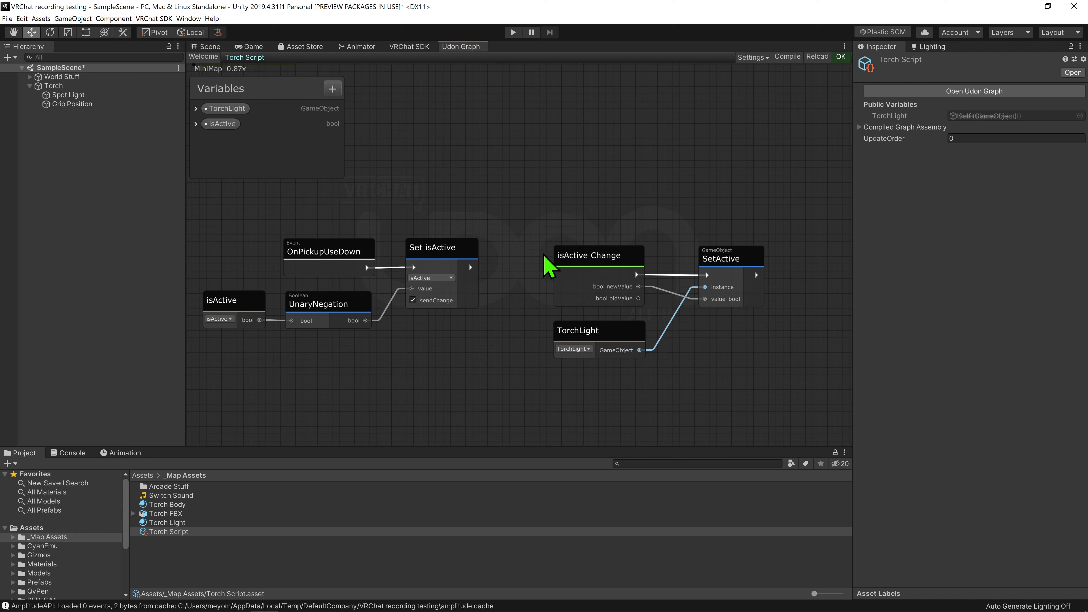
mouse_move(753, 243)
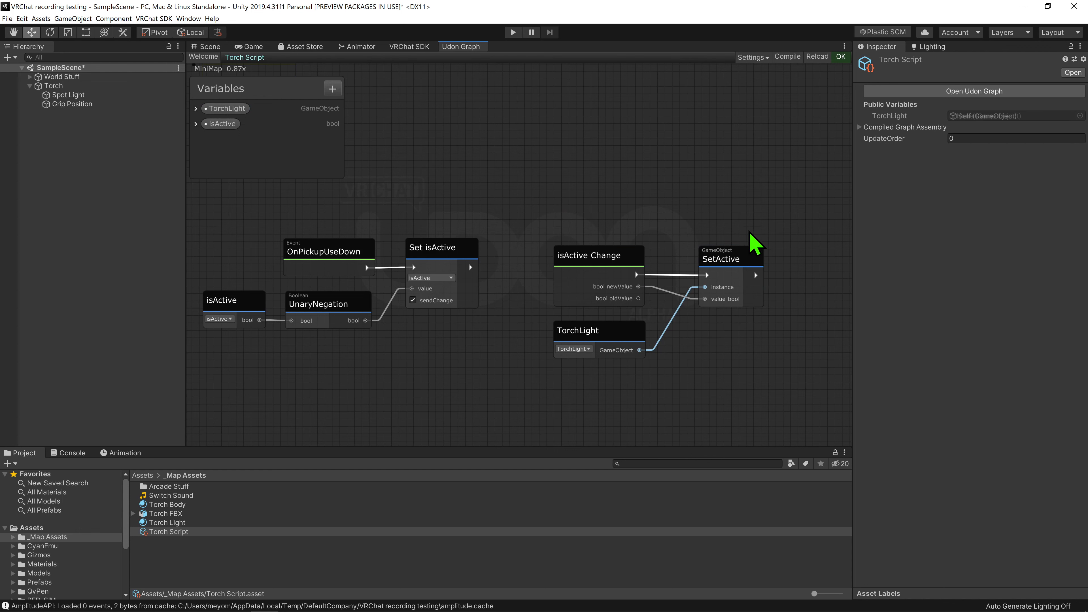
mouse_move(709, 312)
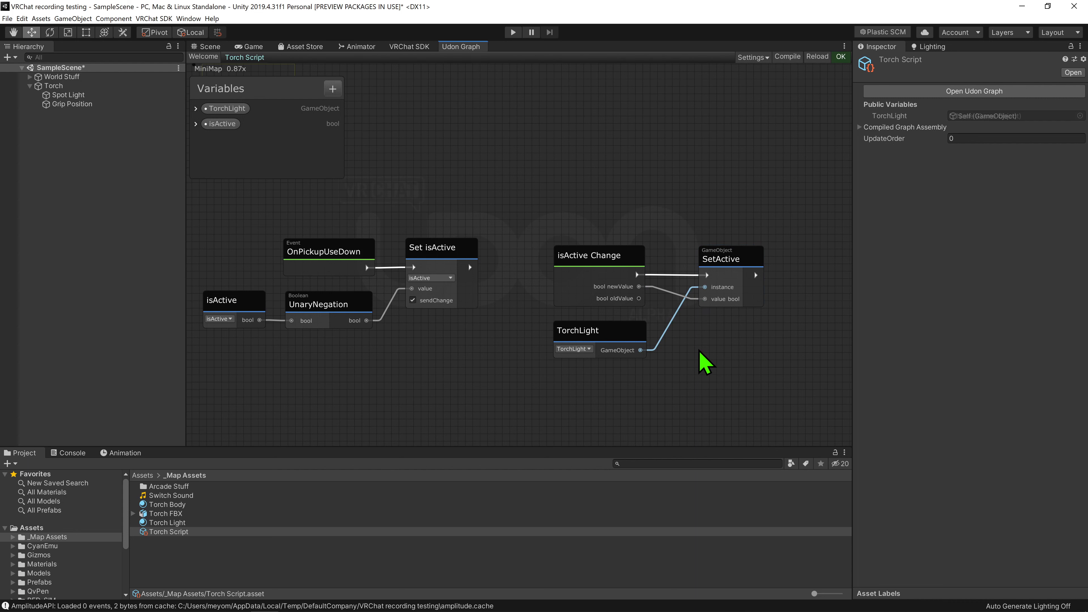
Select Torch in Scene view, assign Spot Light to TorchLight and disable the light initially.
click(209, 46)
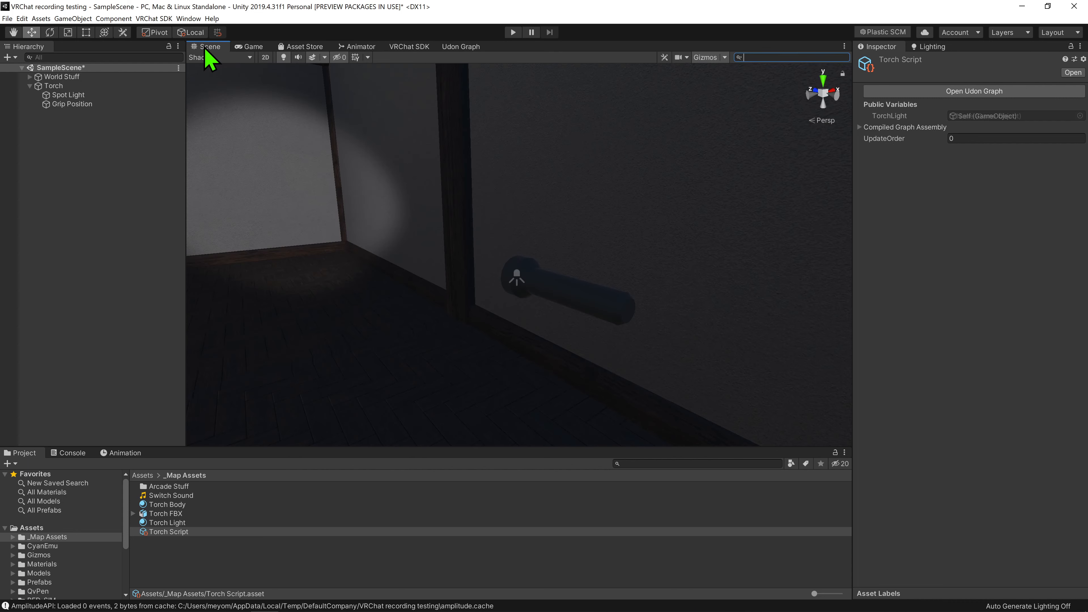
click(53, 86)
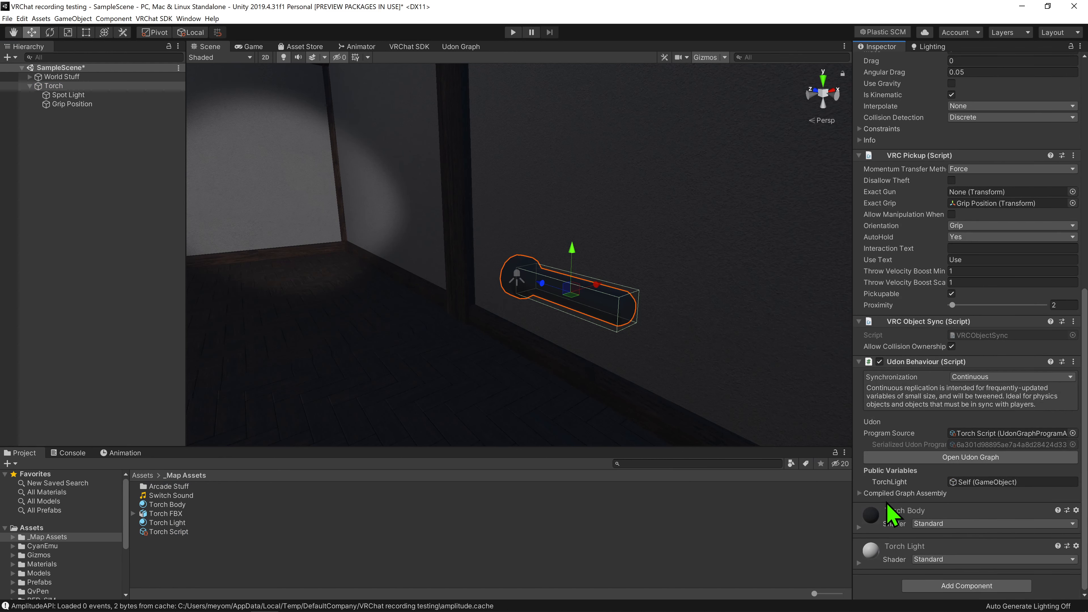
mouse_move(125, 139)
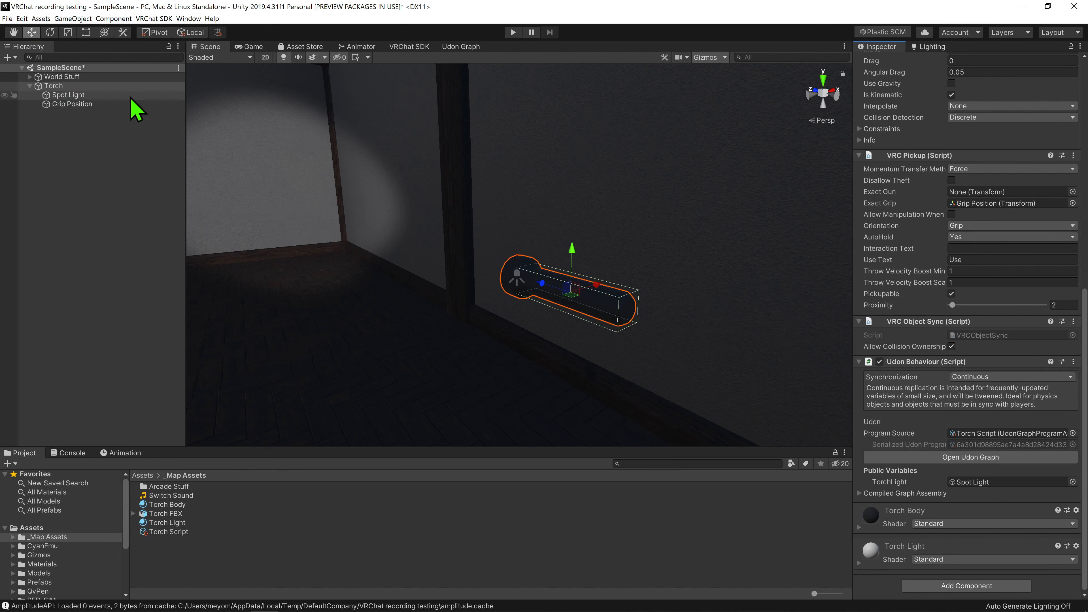
click(52, 85)
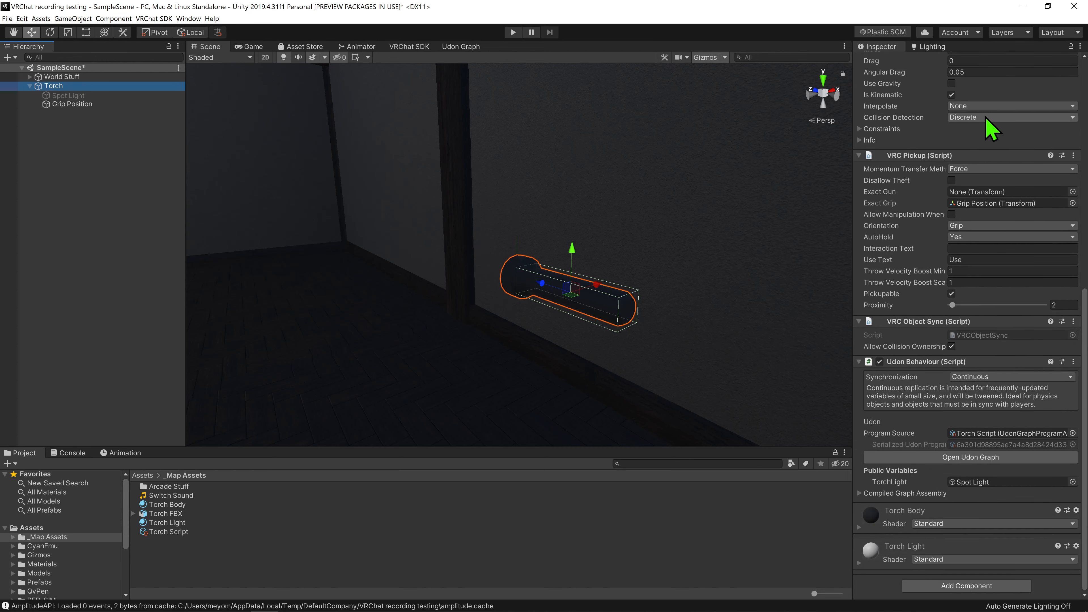
Set VRC Pickup's Interaction Text to 'Pickup Torch' and Use Text to 'Toggle Light'.
click(1012, 248)
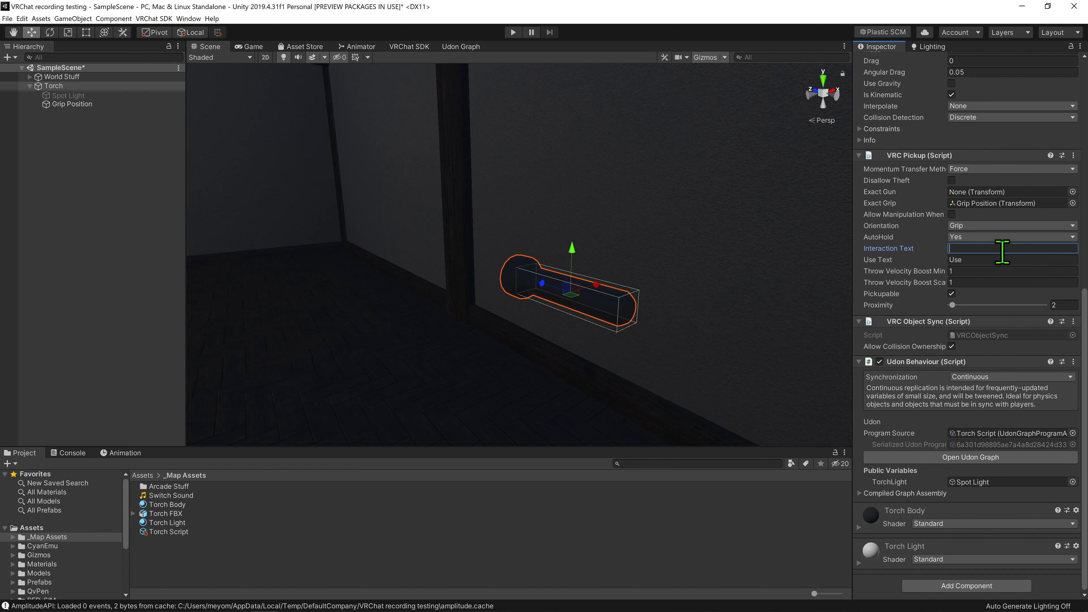
text(PickupTorch)
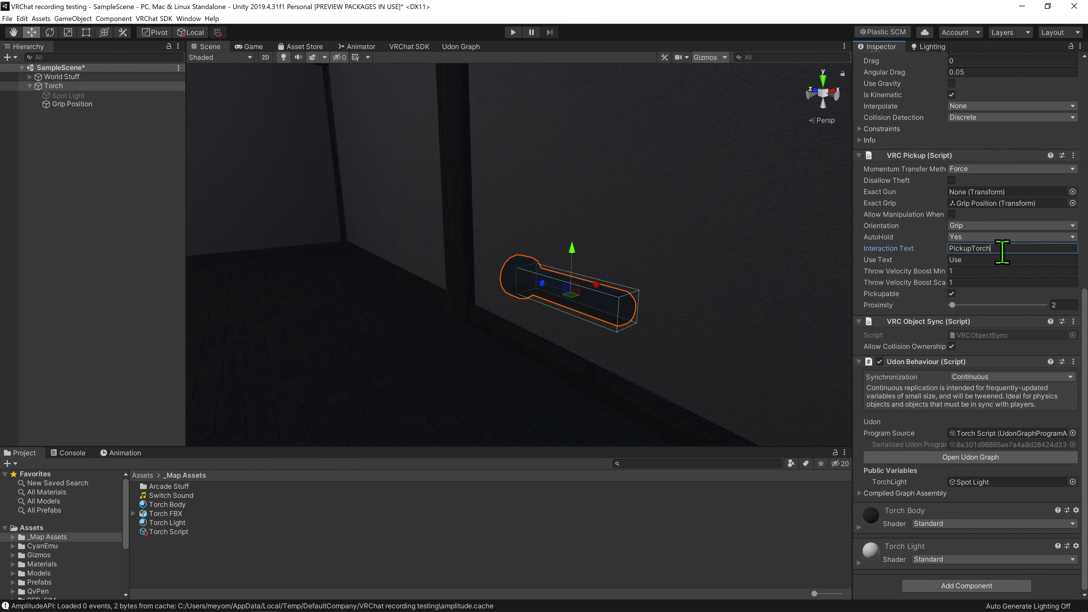
text(Toggle K)
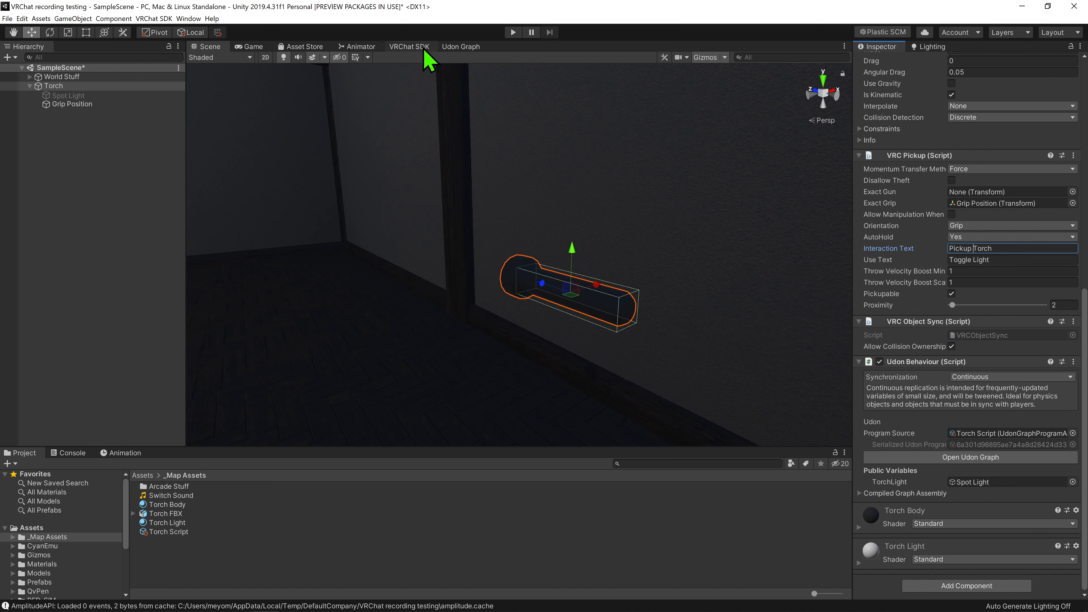
Add an AudioSource Play node with a torchclick variable for the Switch Sound, then Build & Test in VRChat.
click(409, 47)
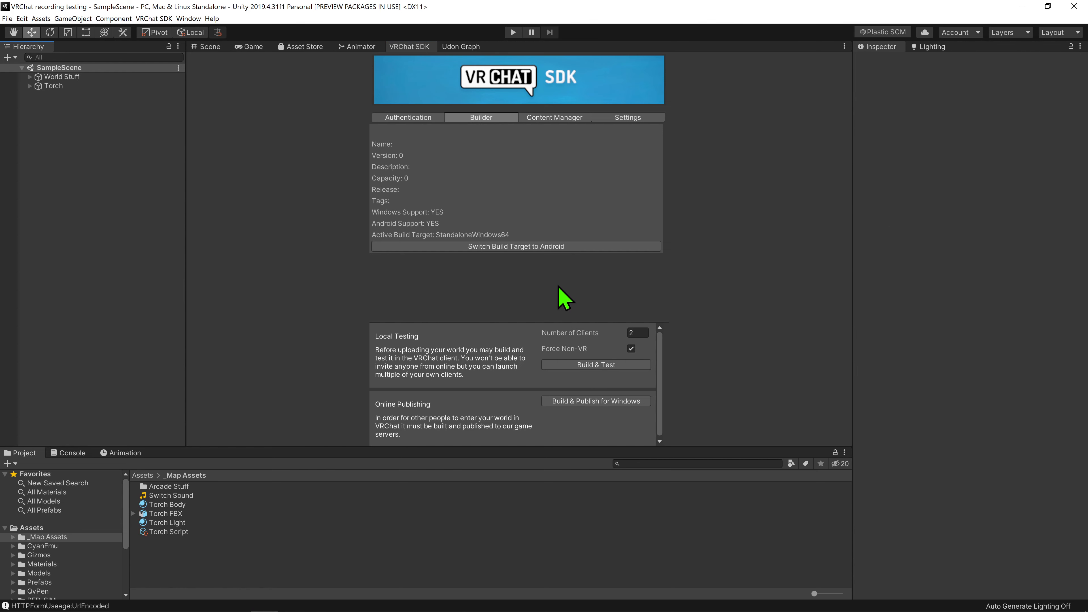
click(596, 365)
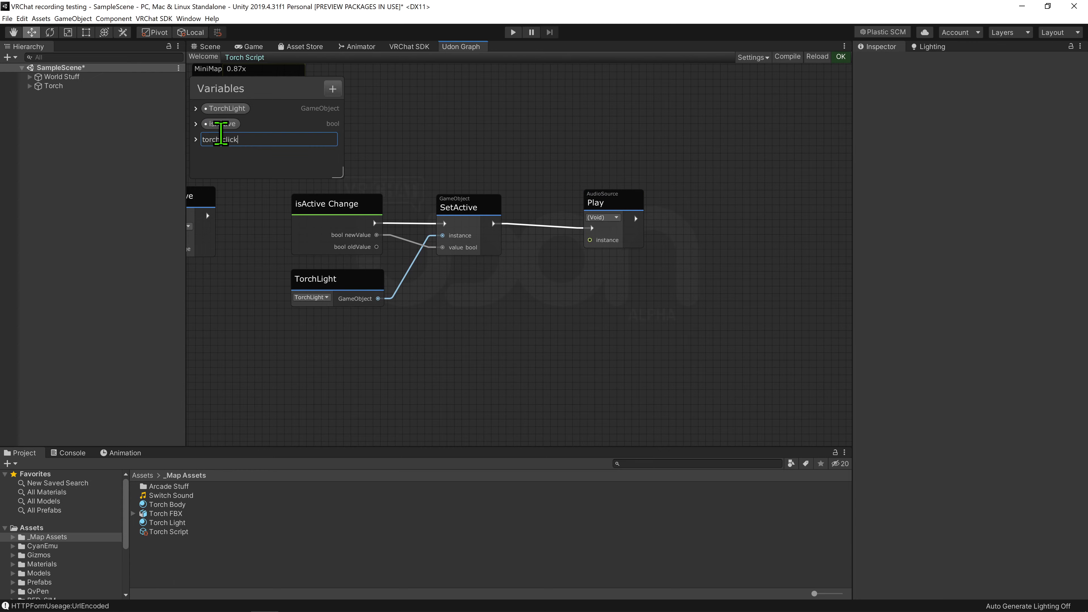
click(54, 85)
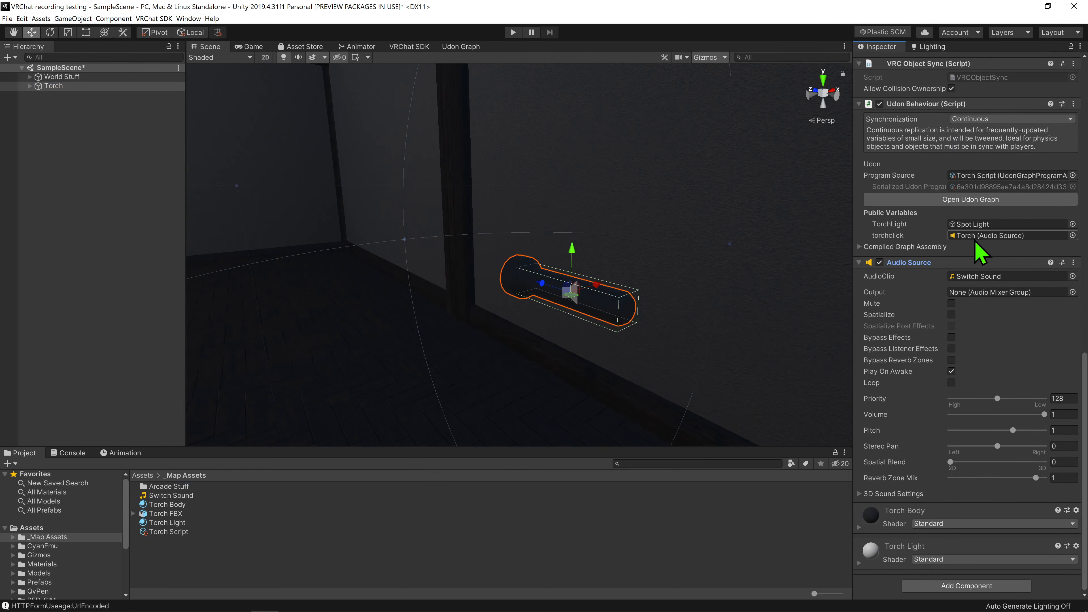
click(513, 32)
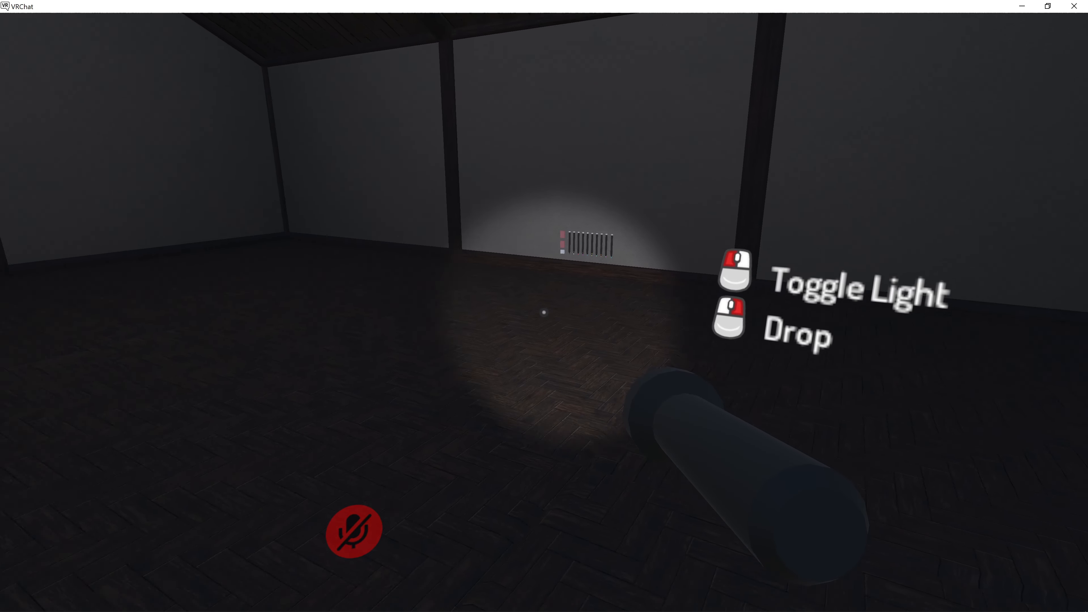